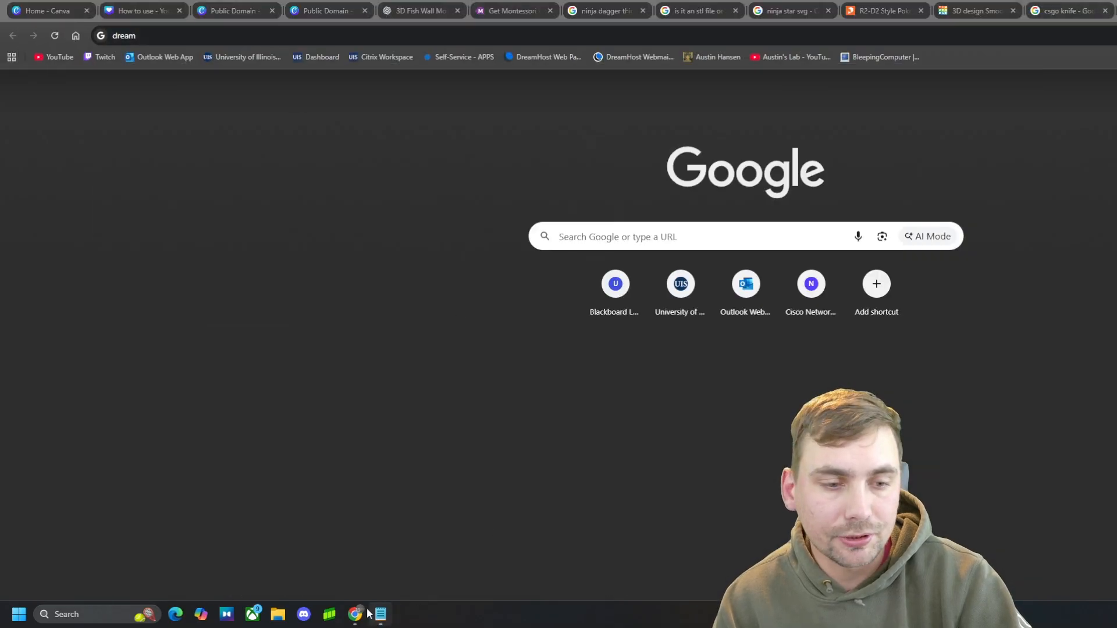
pyautogui.moveTo(356, 614)
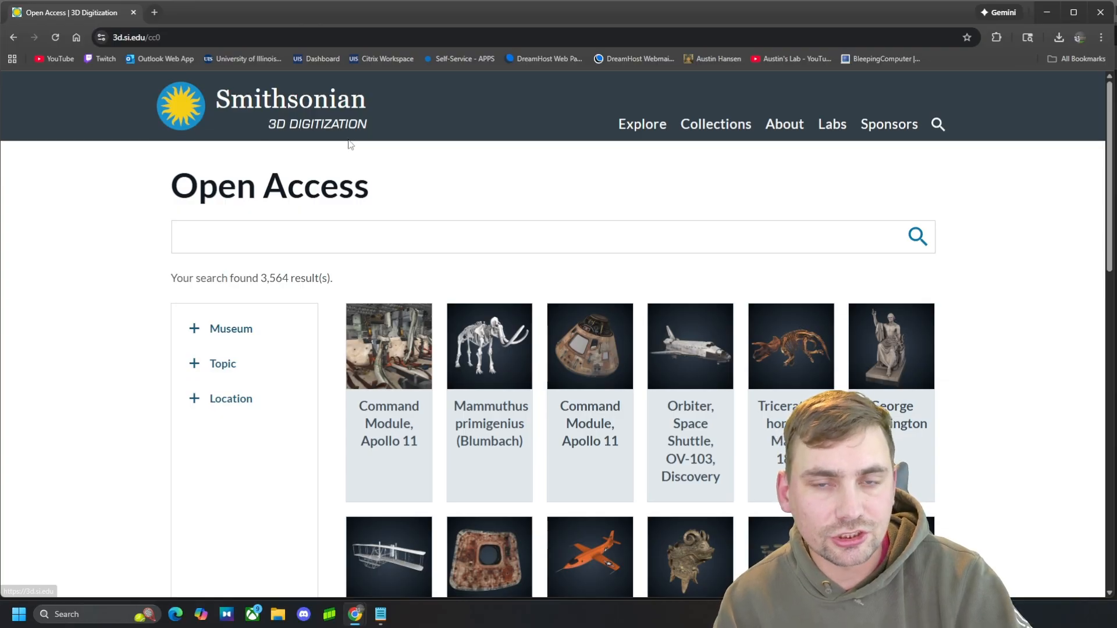
# Scroll down the Smithsonian Open Access 3D results toward the Mammuthus primigenius tile
pyautogui.scroll(-3)
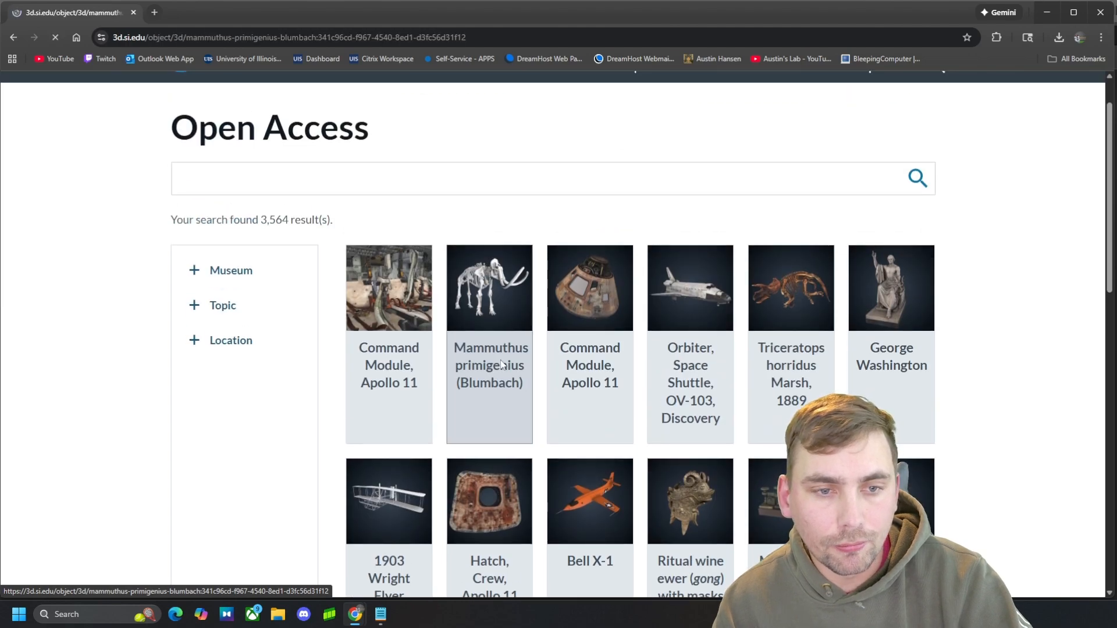
# Open the Mammuthus primigenius (Blumbach) scan page and show its downloadable file options
pyautogui.click(488, 287)
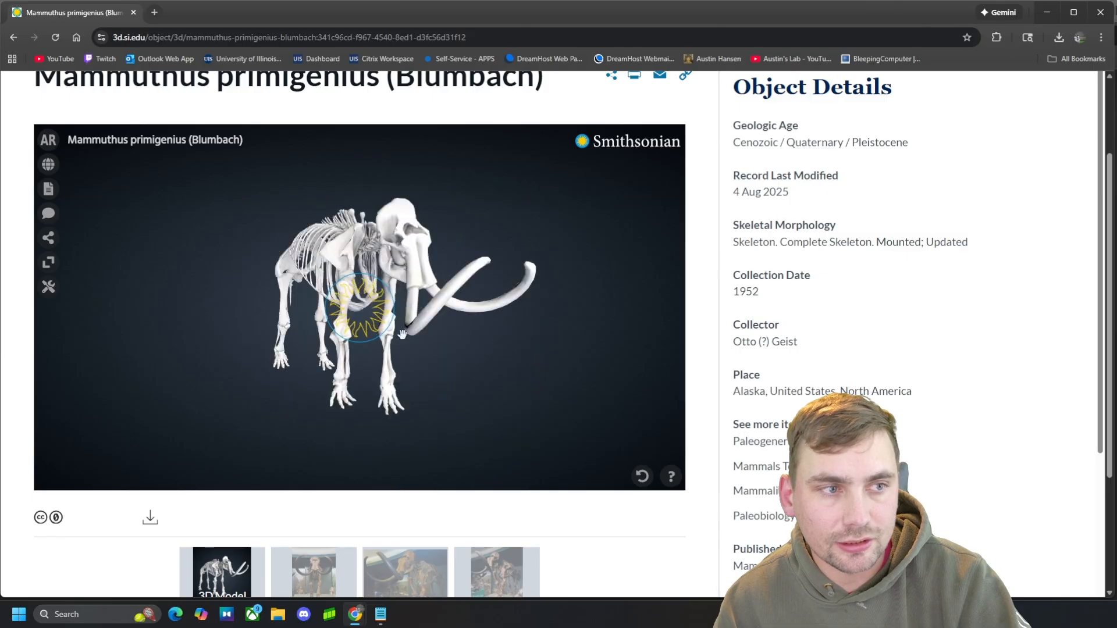
pyautogui.scroll(-3)
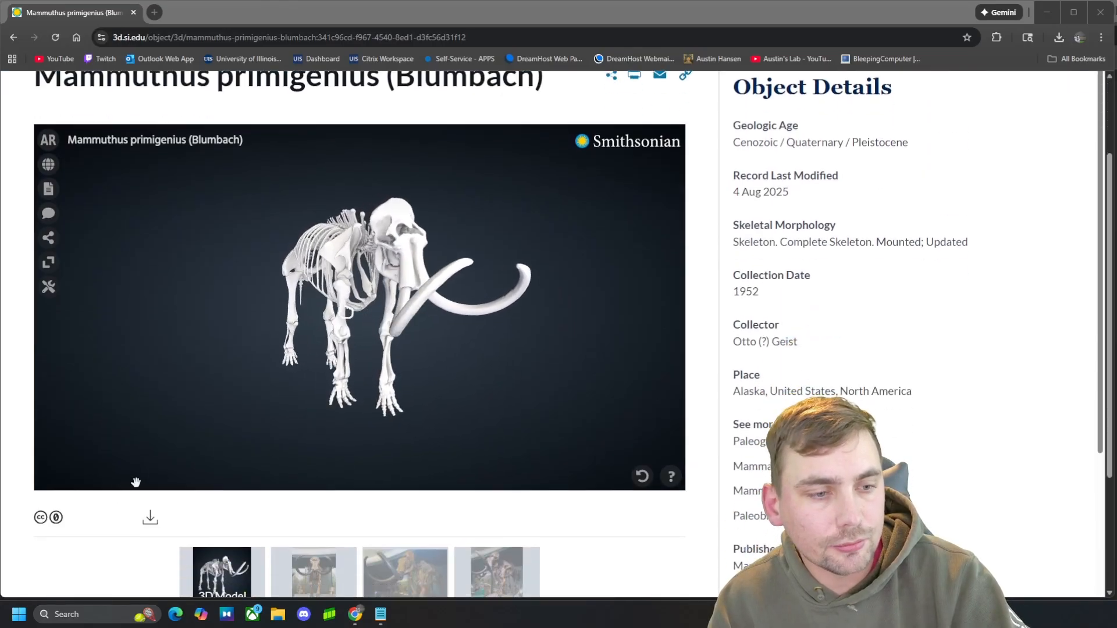
pyautogui.click(150, 516)
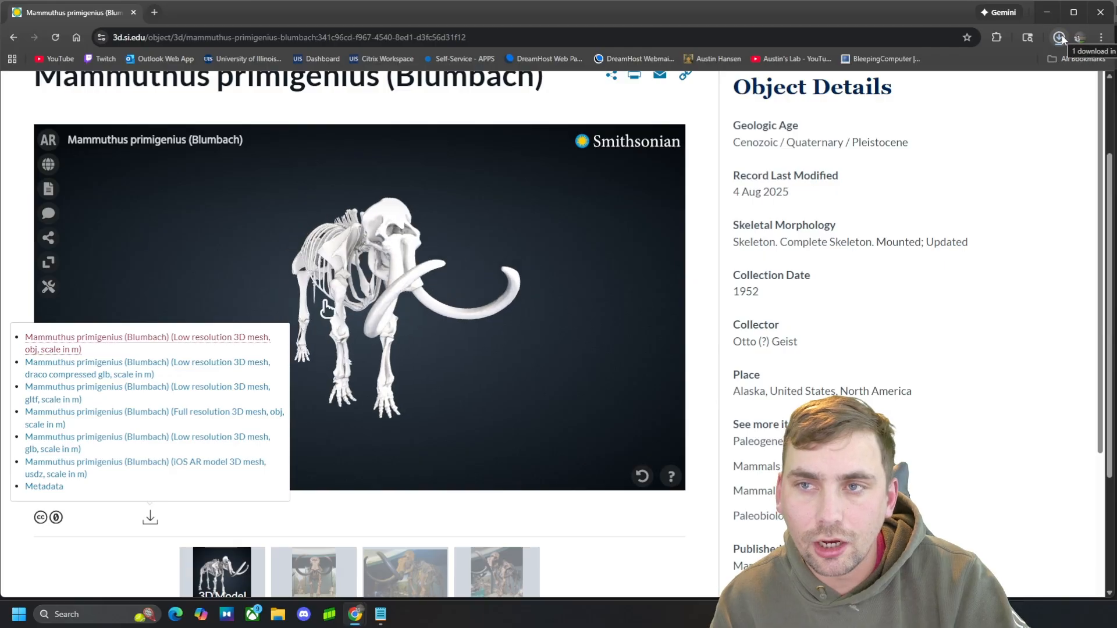
# Download the mammoth's low-resolution OBJ mesh (scale in m) from the Downloads panel
pyautogui.click(1059, 37)
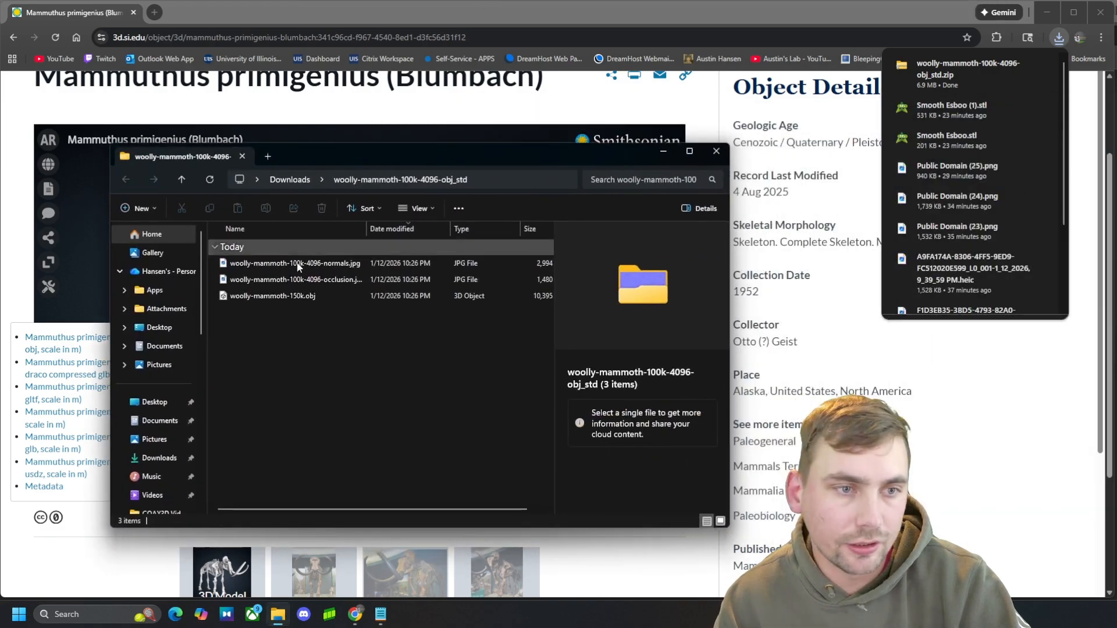
# Close the extracted mammoth folder before searching for OBJ-to-STL converters
pyautogui.click(271, 296)
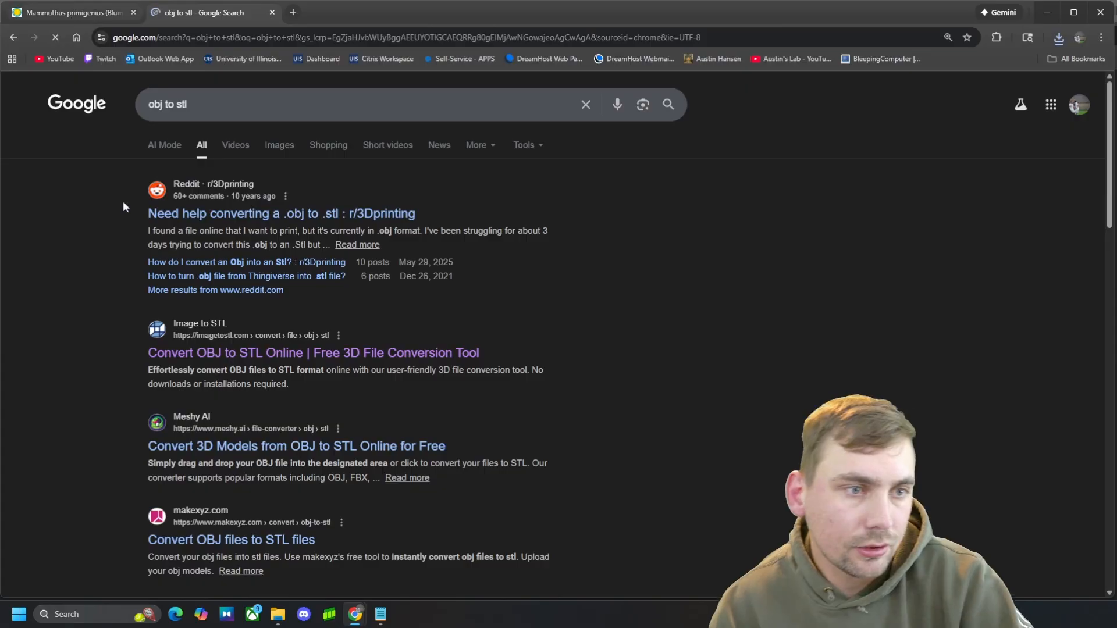
# Upload woolly-mammoth-150k.obj to ImageToSTL and convert it to STL
pyautogui.click(313, 352)
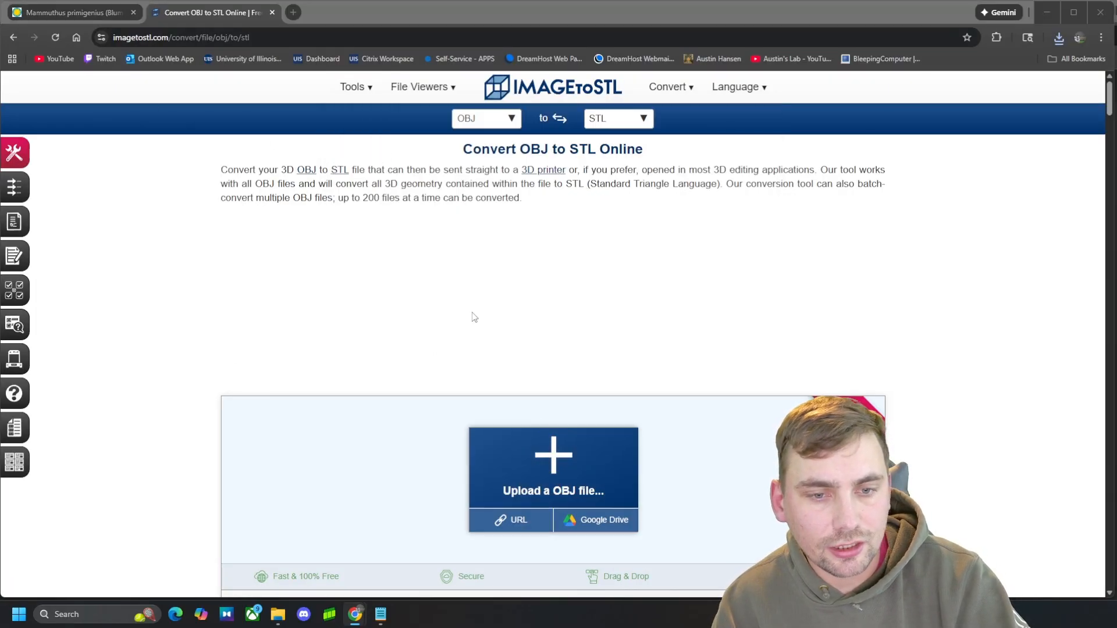
pyautogui.click(551, 466)
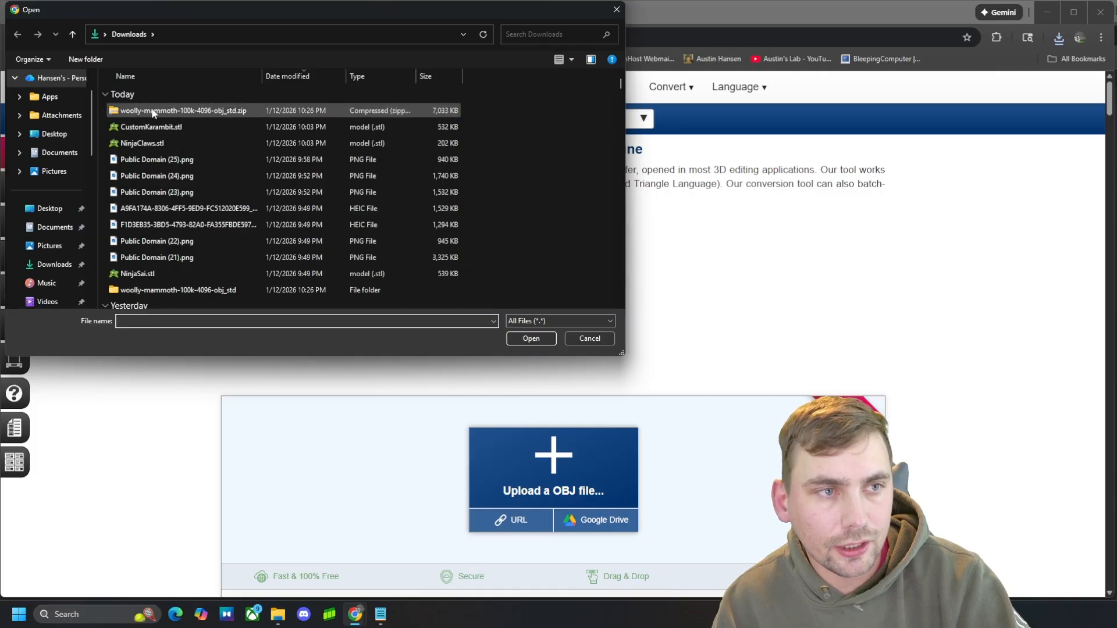
pyautogui.doubleClick(182, 111)
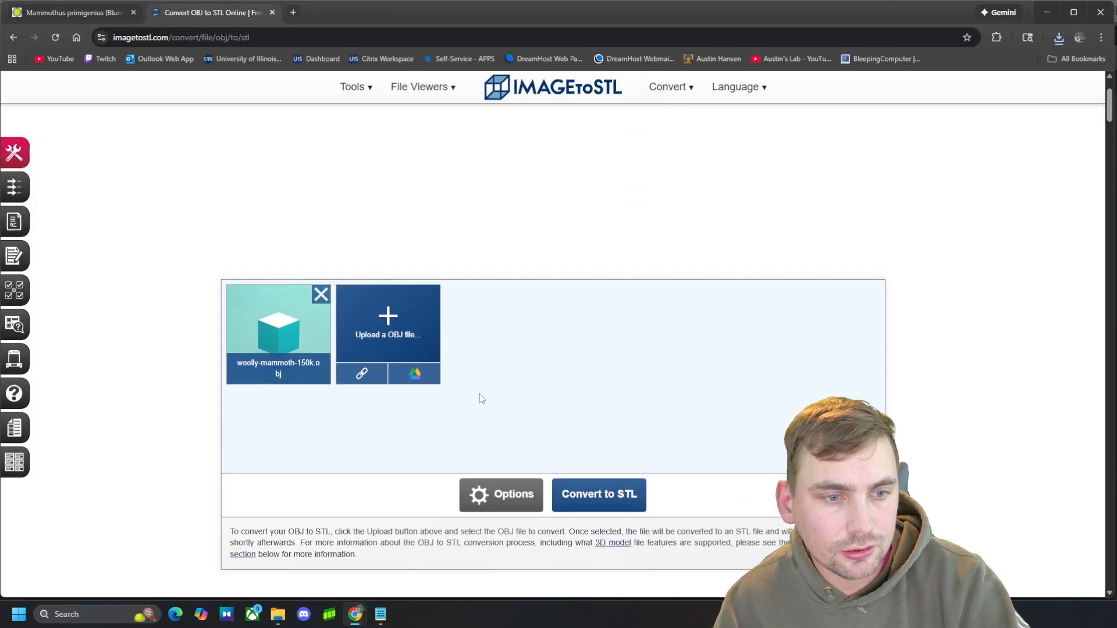
pyautogui.click(598, 494)
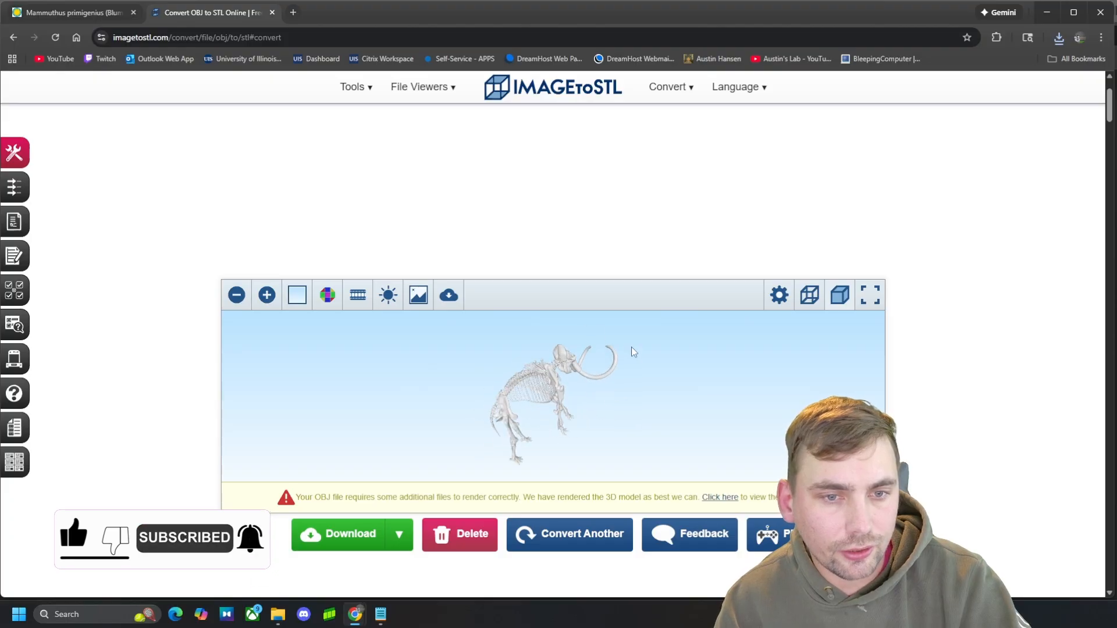
# Download the converted mammoth STL from the download format dropdown
pyautogui.click(398, 533)
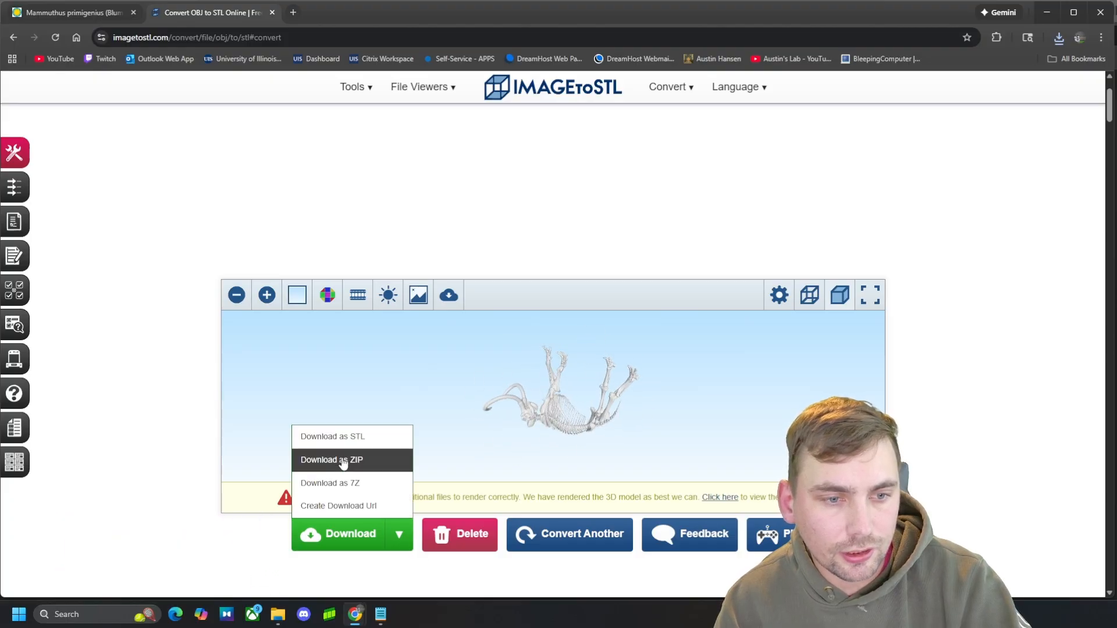
pyautogui.click(331, 460)
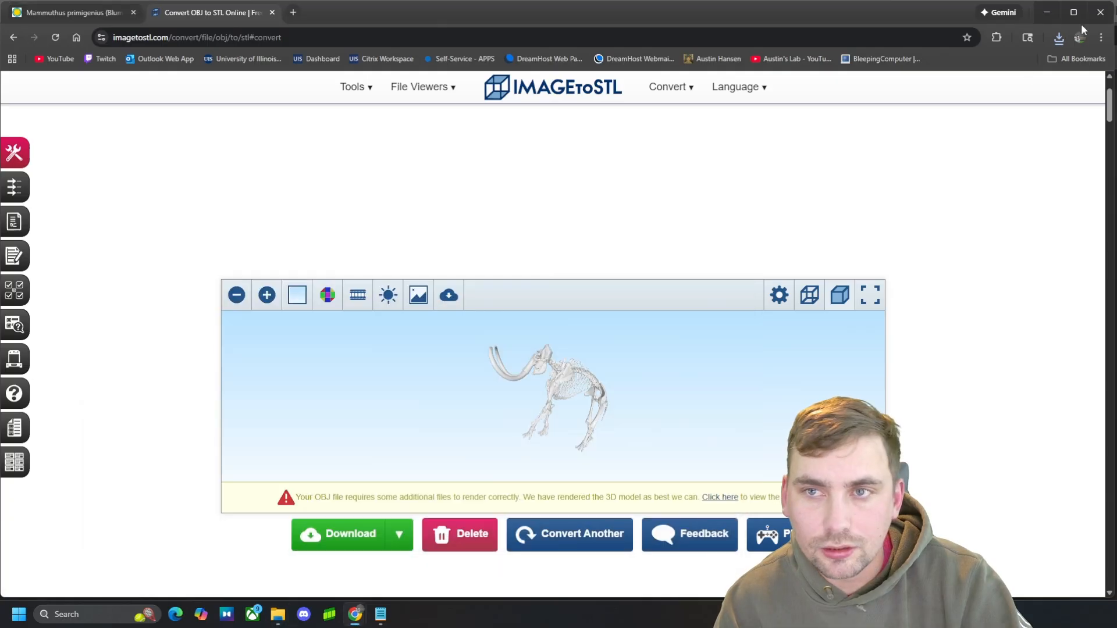
# Check recent downloads and orbit the converted mammoth preview to view it front-on
pyautogui.click(1059, 37)
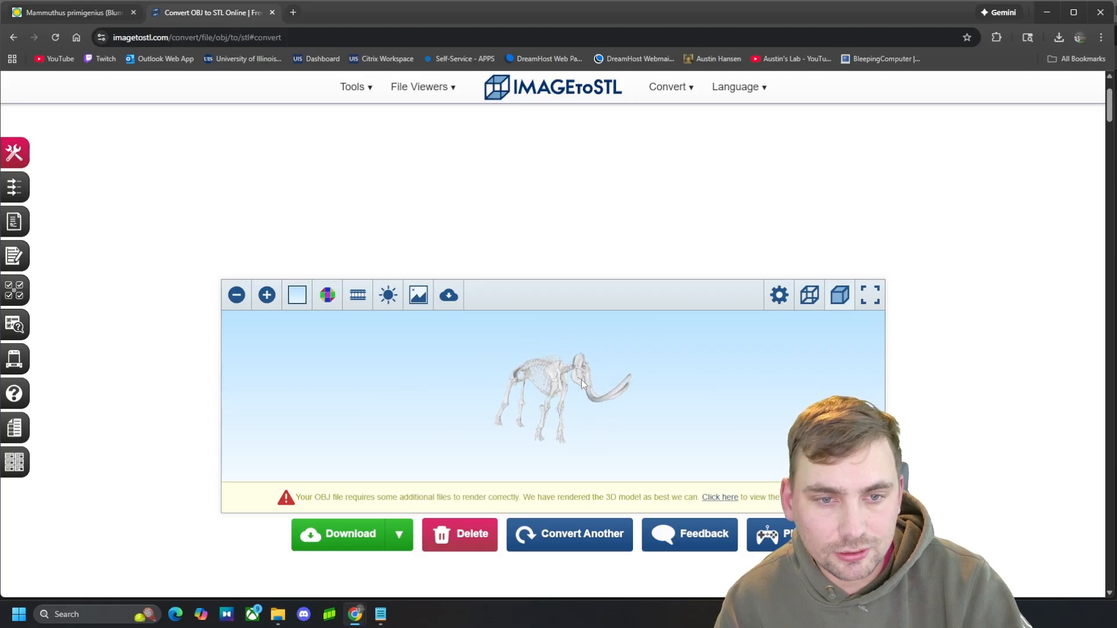
pyautogui.moveTo(584, 385); pyautogui.dragTo(570, 375)
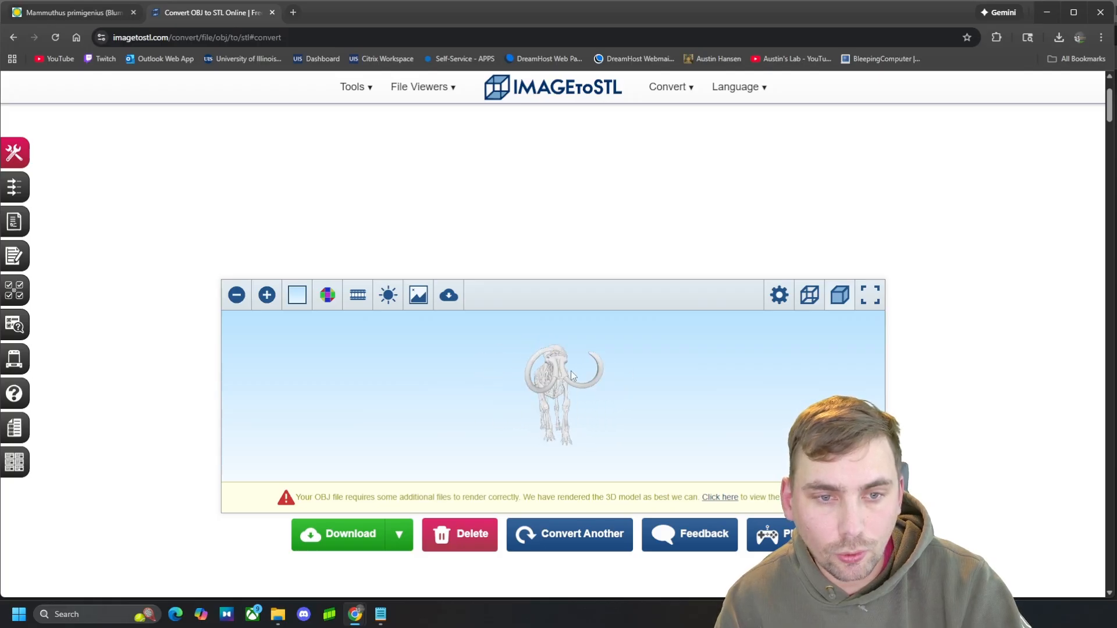
pyautogui.moveTo(574, 376); pyautogui.dragTo(517, 382)
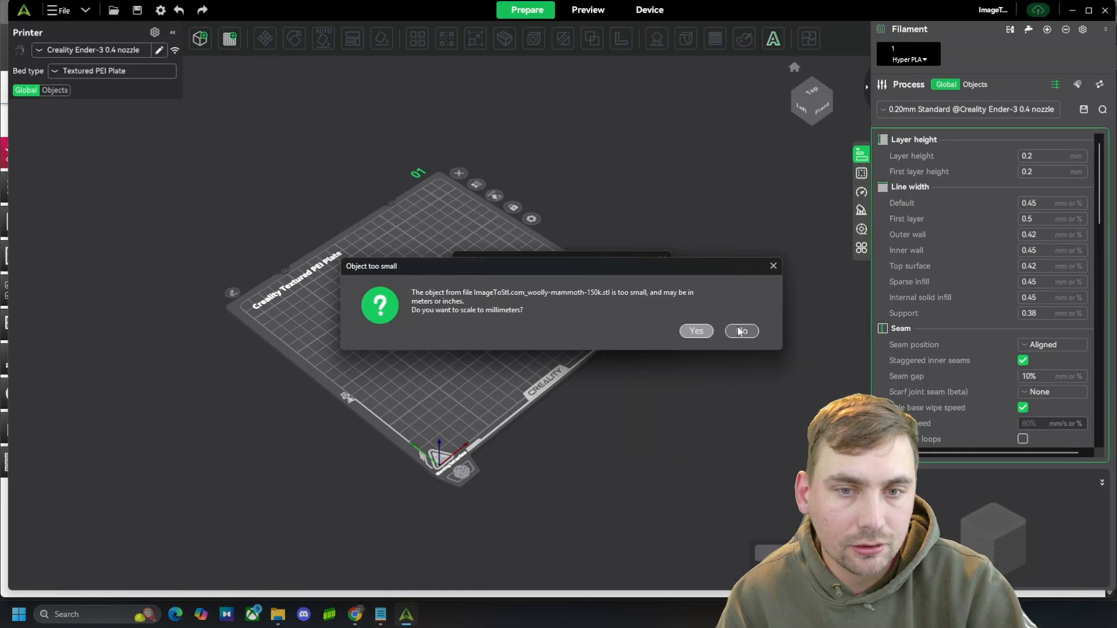
# Keep the imported mammoth at its original scale, declining rescale to millimeters, and start rotating it
pyautogui.click(741, 330)
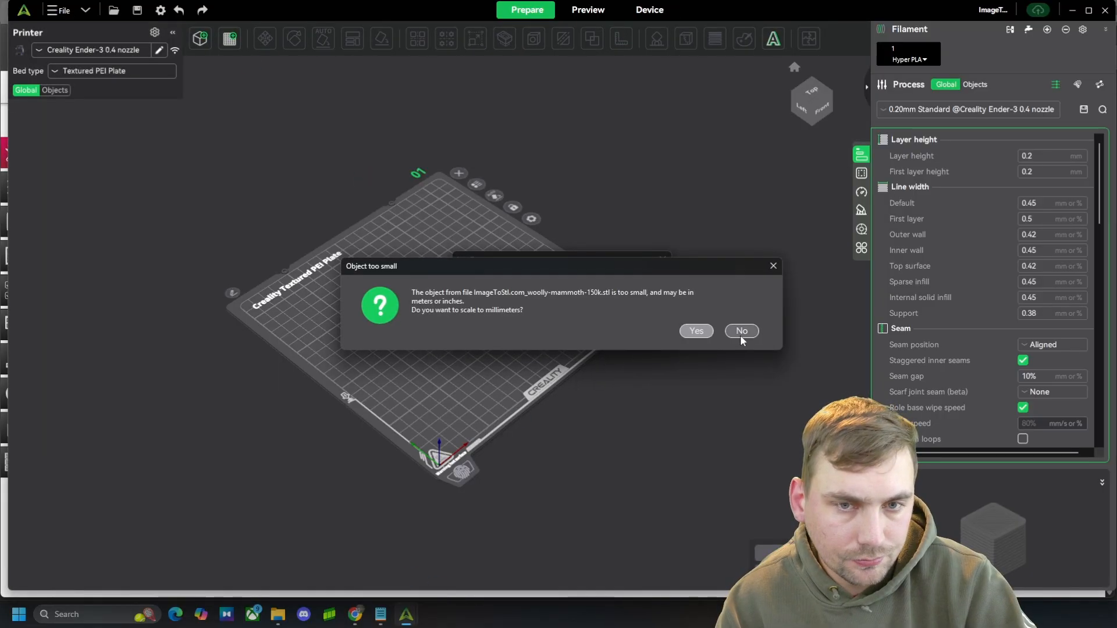
pyautogui.click(741, 331)
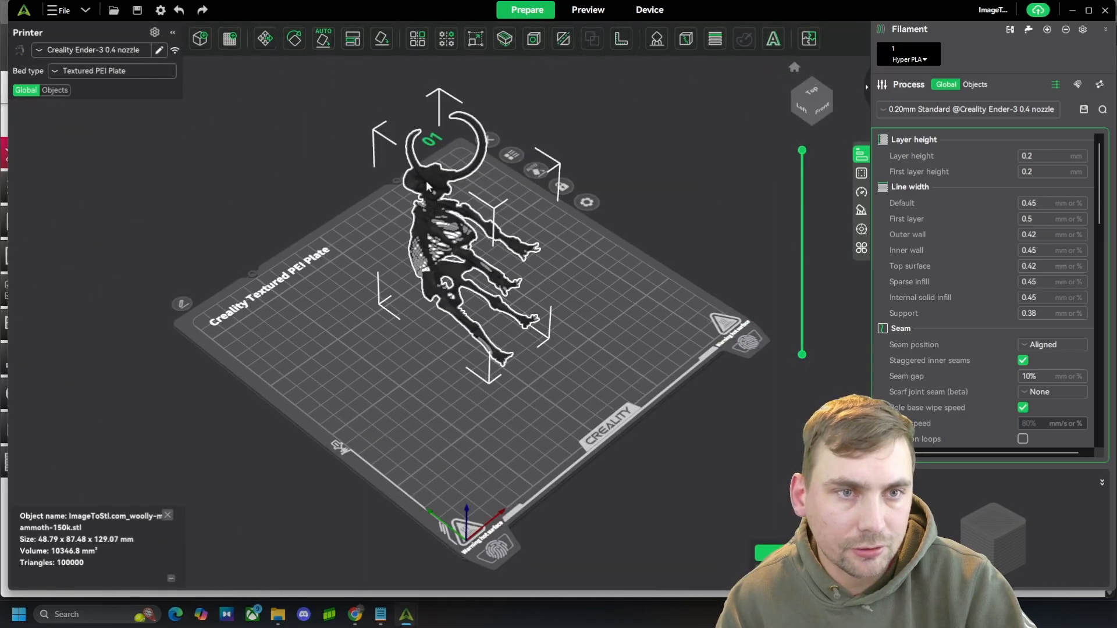
pyautogui.click(293, 39)
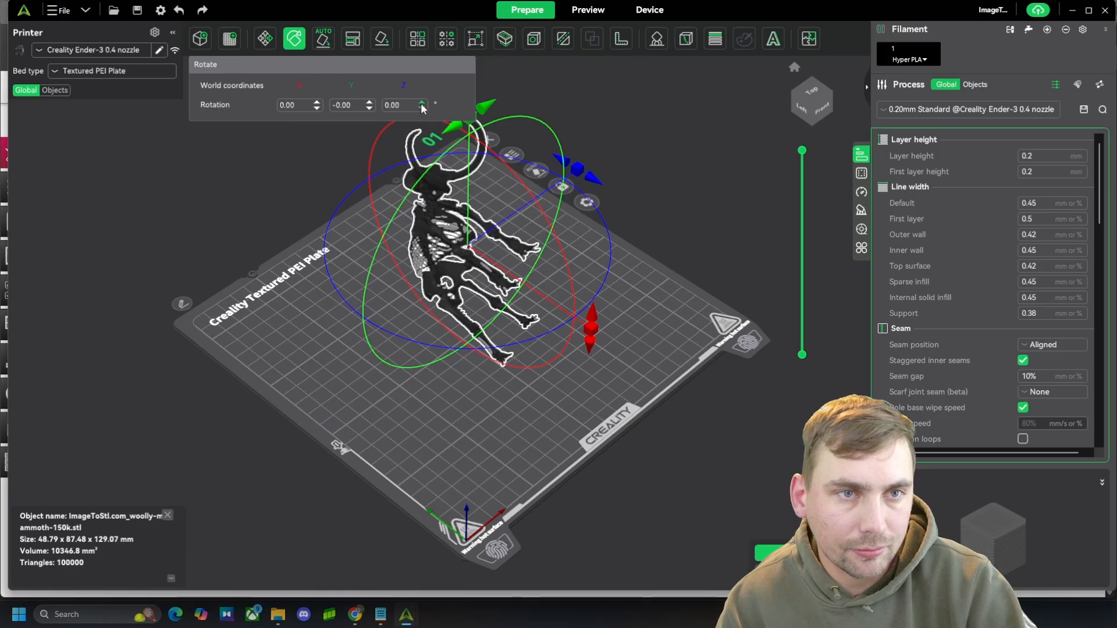
# Try tilting the mammoth on the plate with the Z, Y and X rotation spinners
pyautogui.click(421, 102)
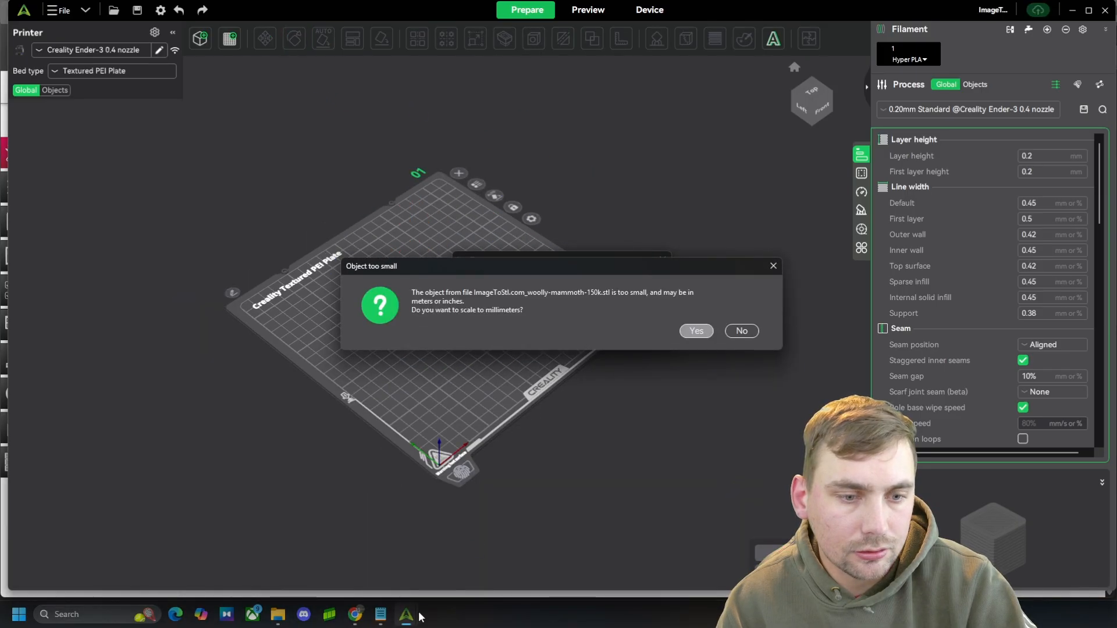
pyautogui.click(695, 331)
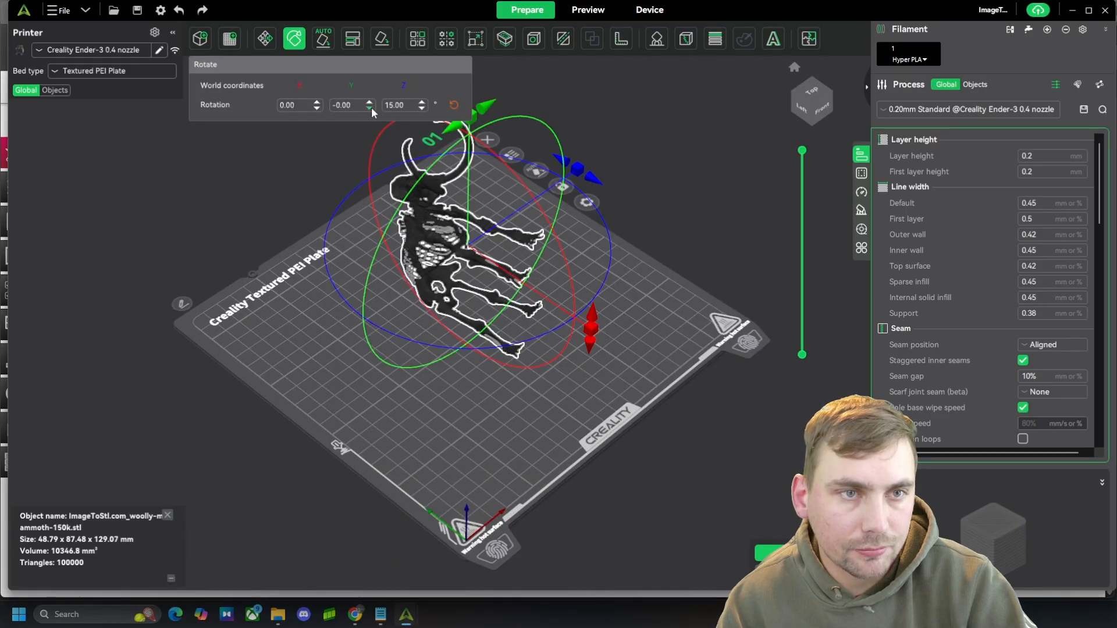
pyautogui.click(420, 108)
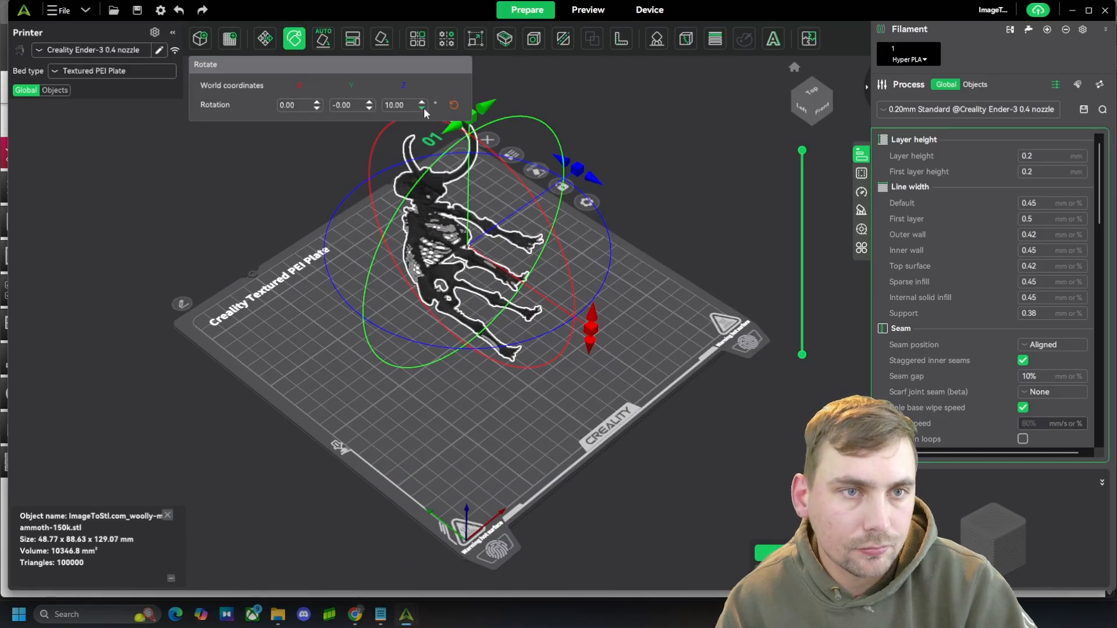
pyautogui.click(368, 103)
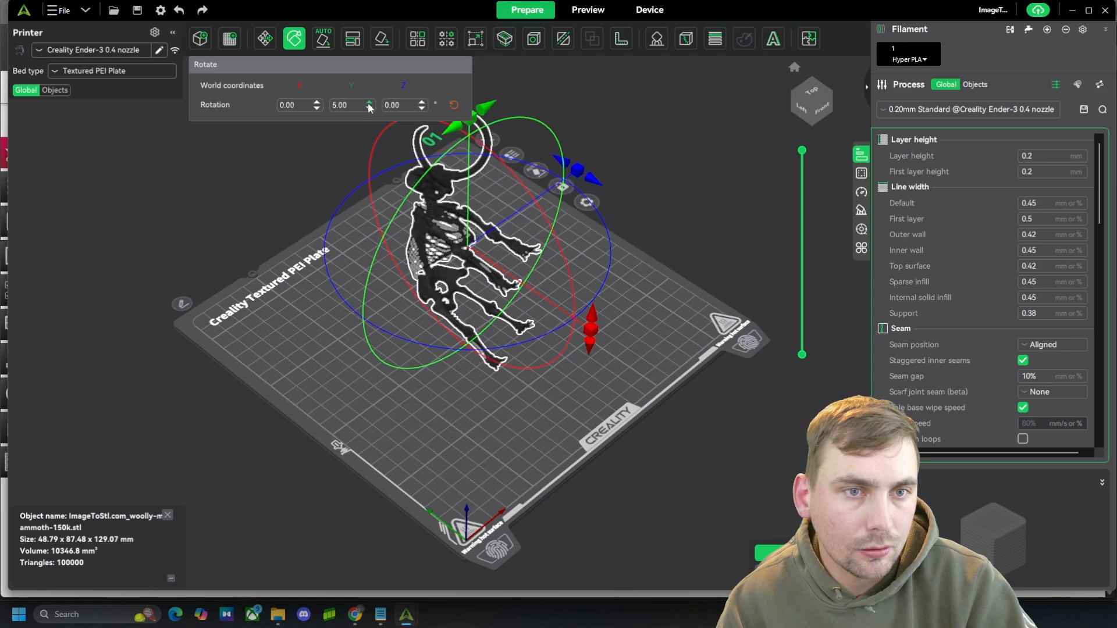
pyautogui.click(316, 102)
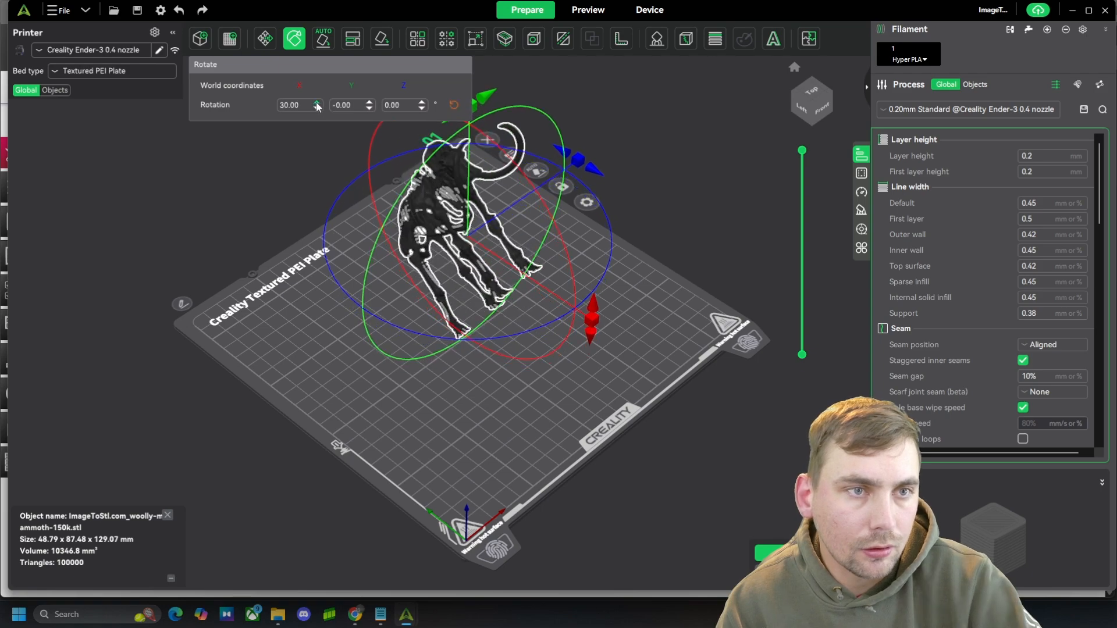
pyautogui.click(316, 101)
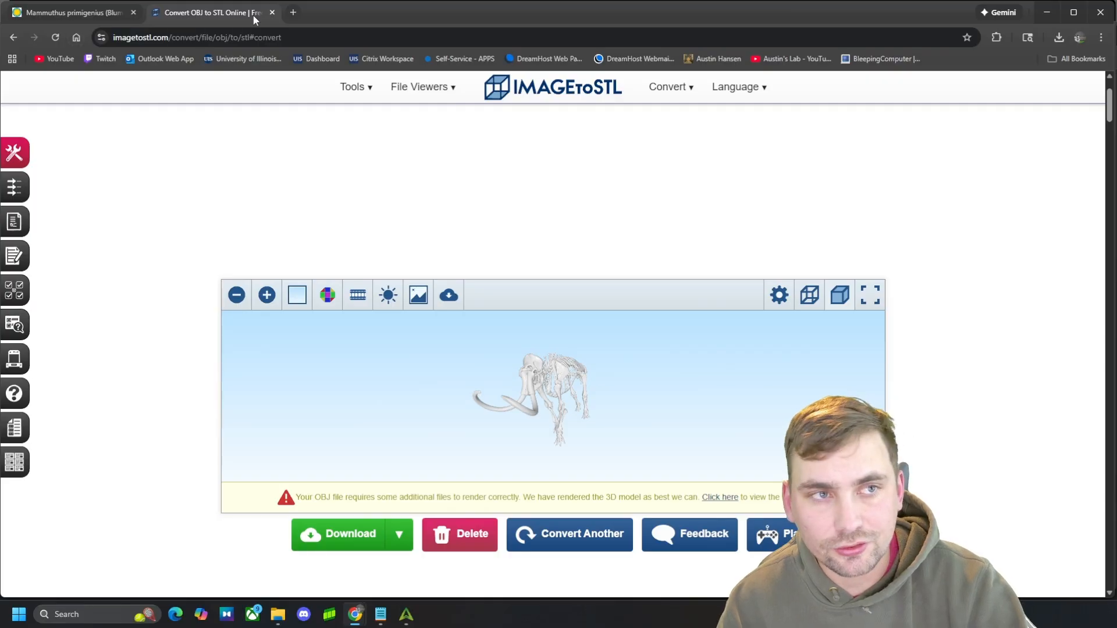
# Search Google for 'blend to stl' in a new tab, then return to the notes window
pyautogui.click(293, 12)
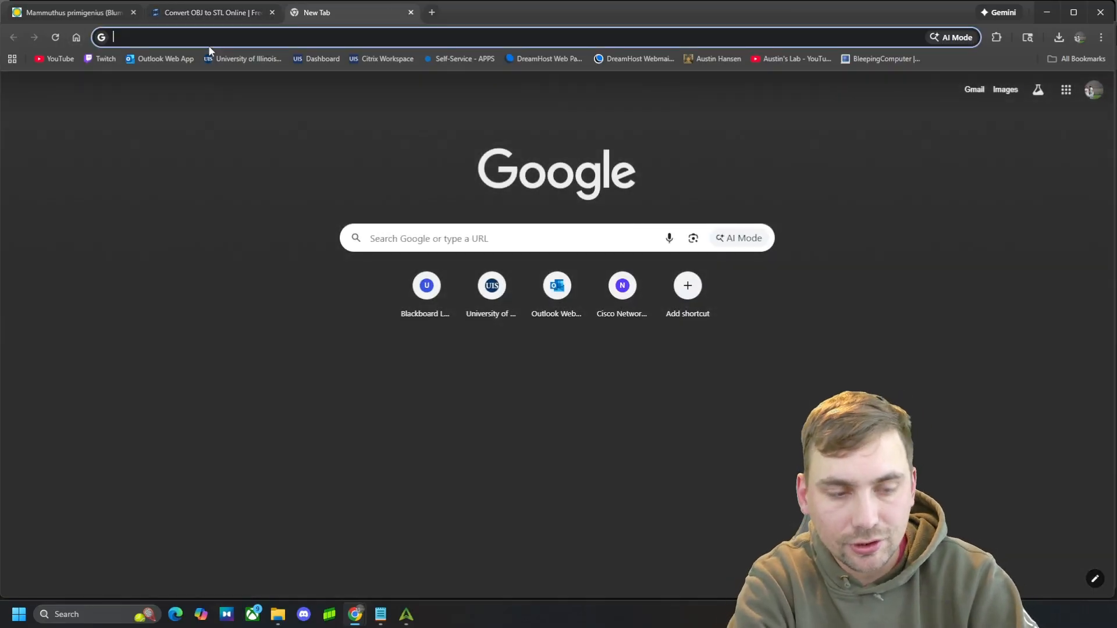
pyautogui.write('bled')
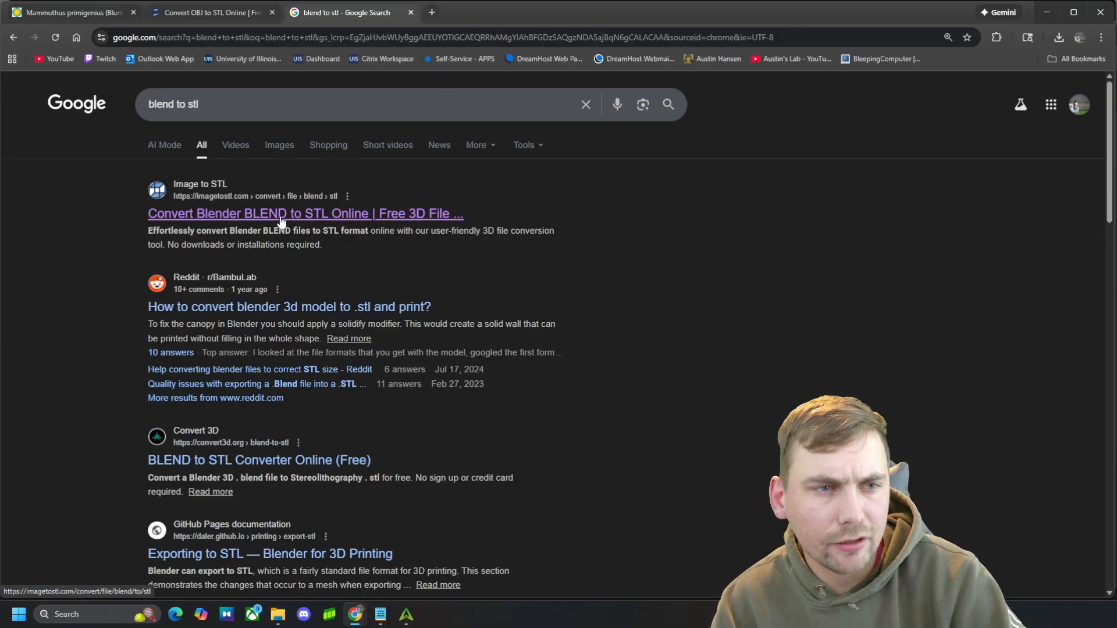
pyautogui.click(71, 12)
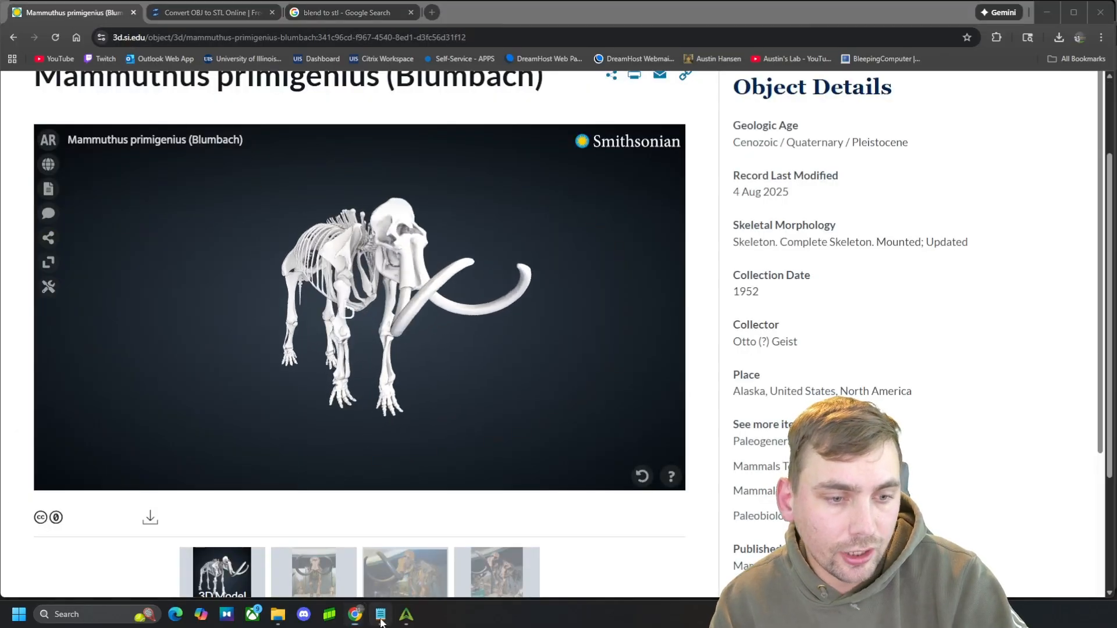
pyautogui.click(379, 614)
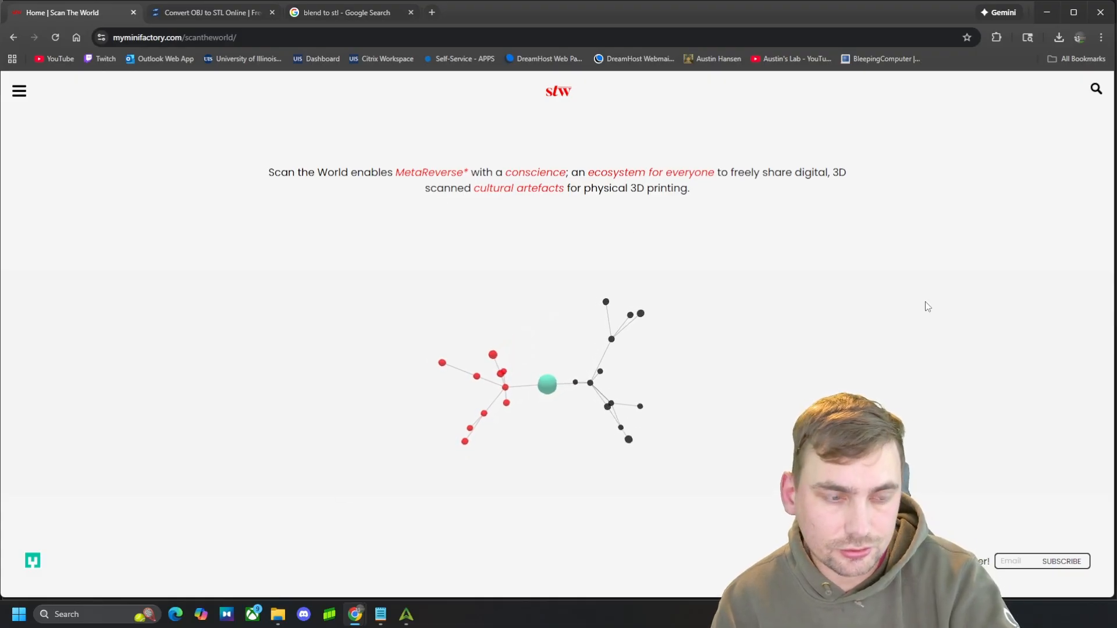
# Search the Scan The World collection for 'weapon' and scroll through the results
pyautogui.click(1096, 90)
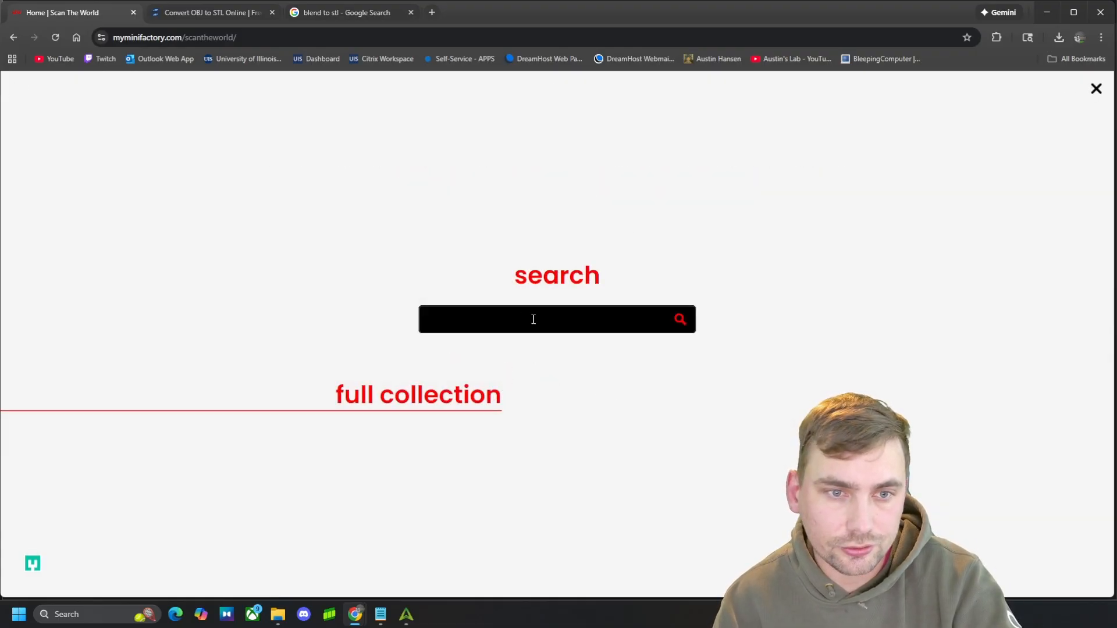
pyautogui.click(533, 319)
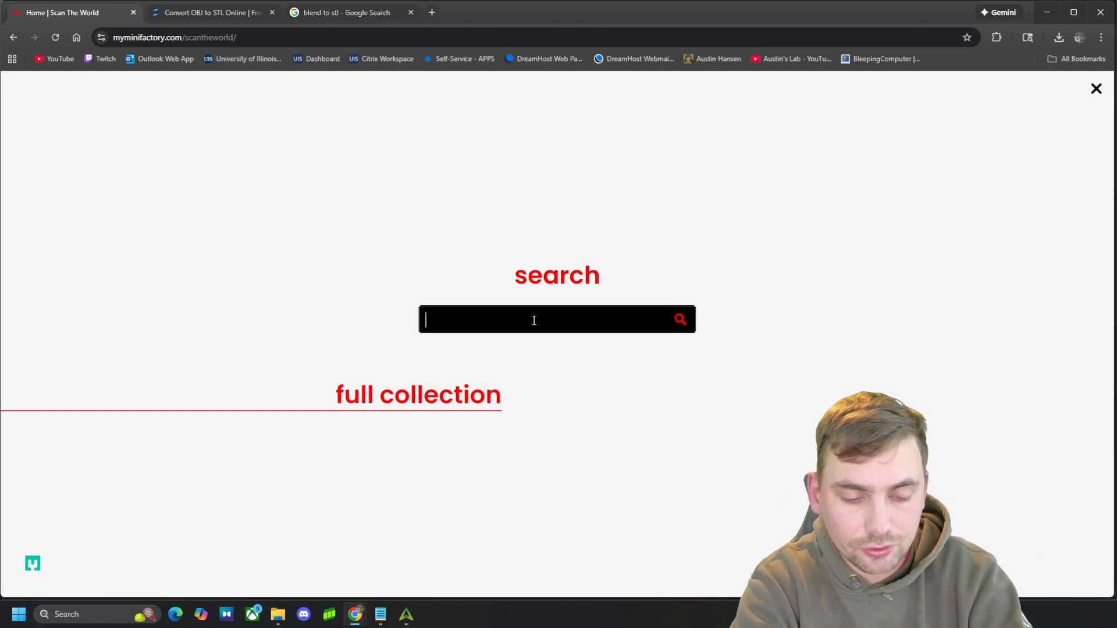
pyautogui.write('flam')
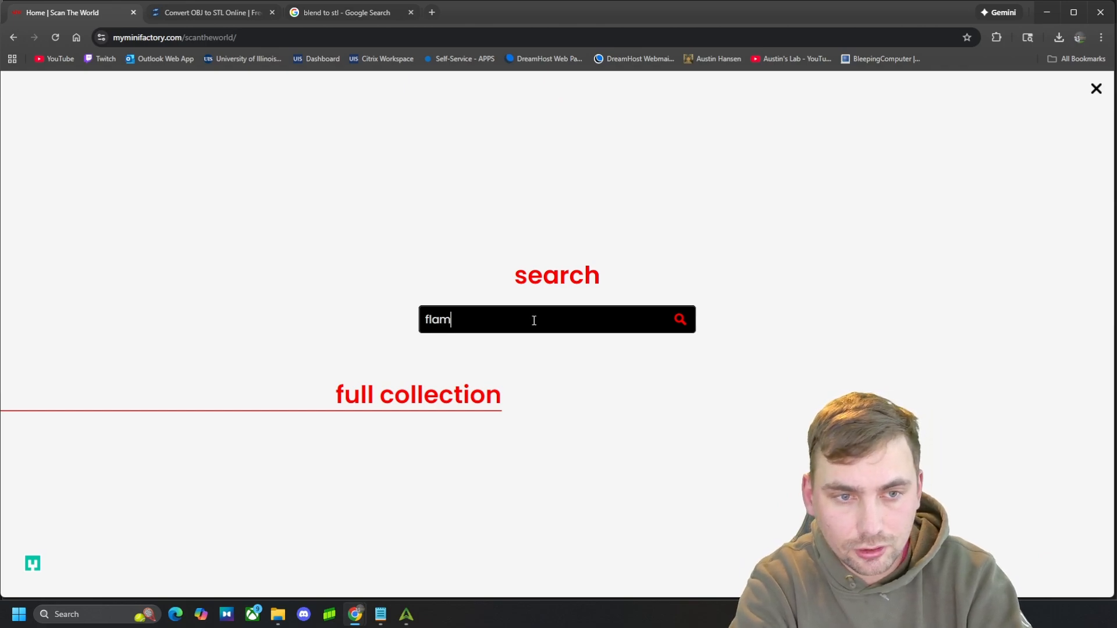
pyautogui.write('weapon')
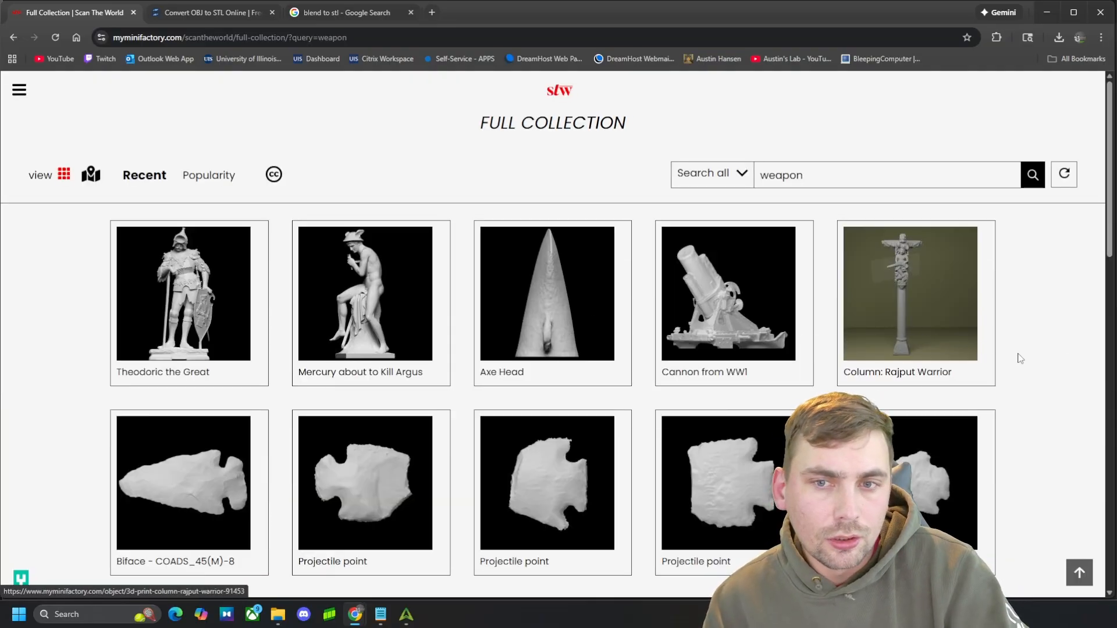
pyautogui.scroll(-3)
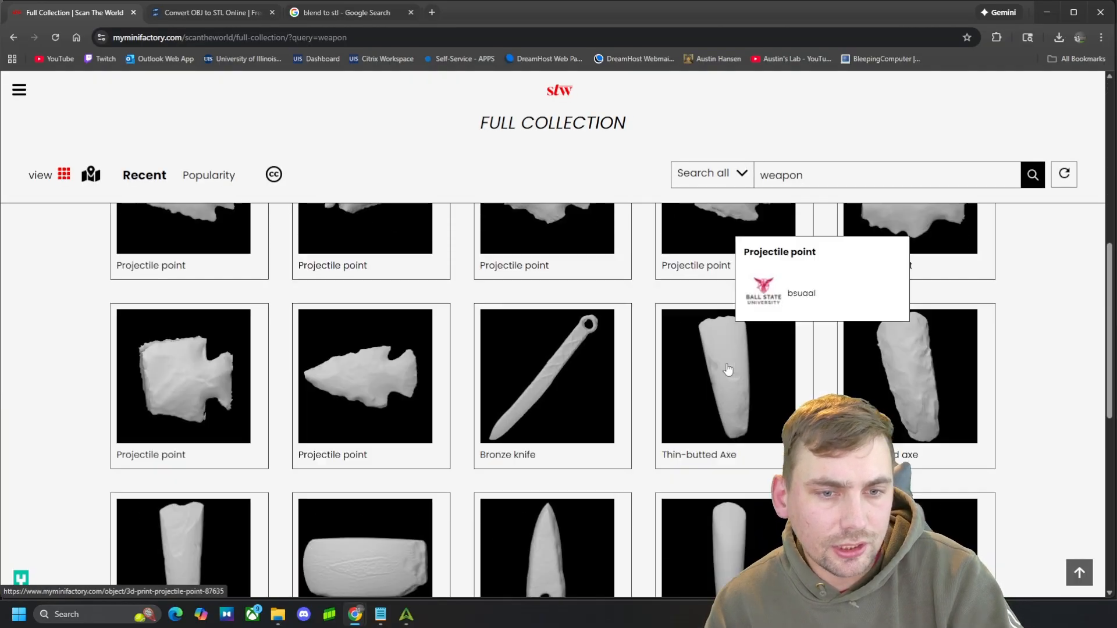
pyautogui.scroll(-3)
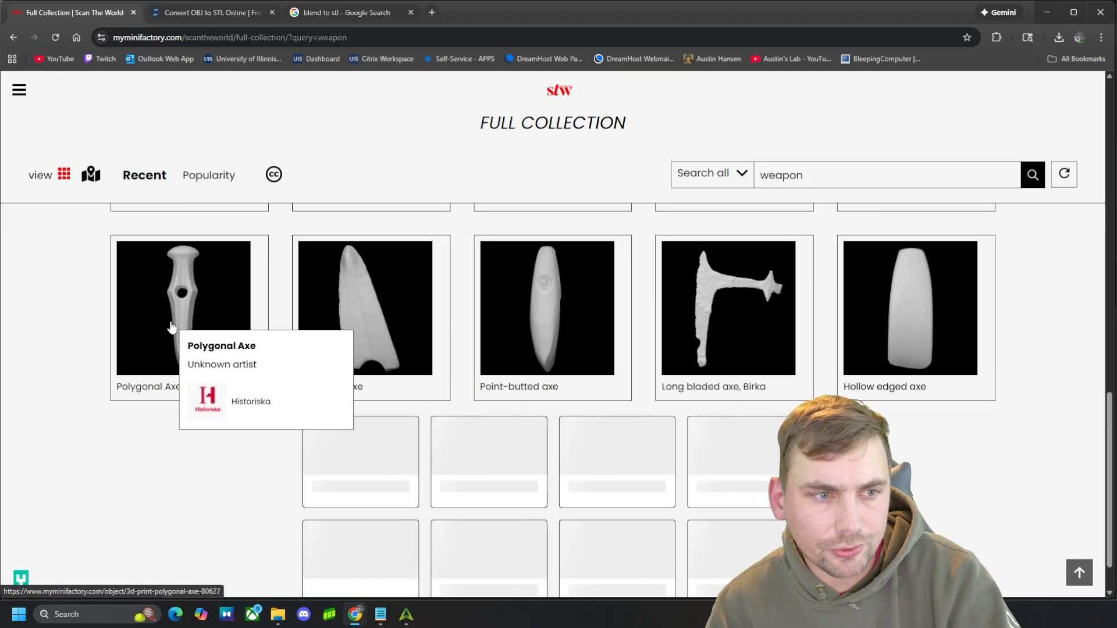
pyautogui.scroll(-3)
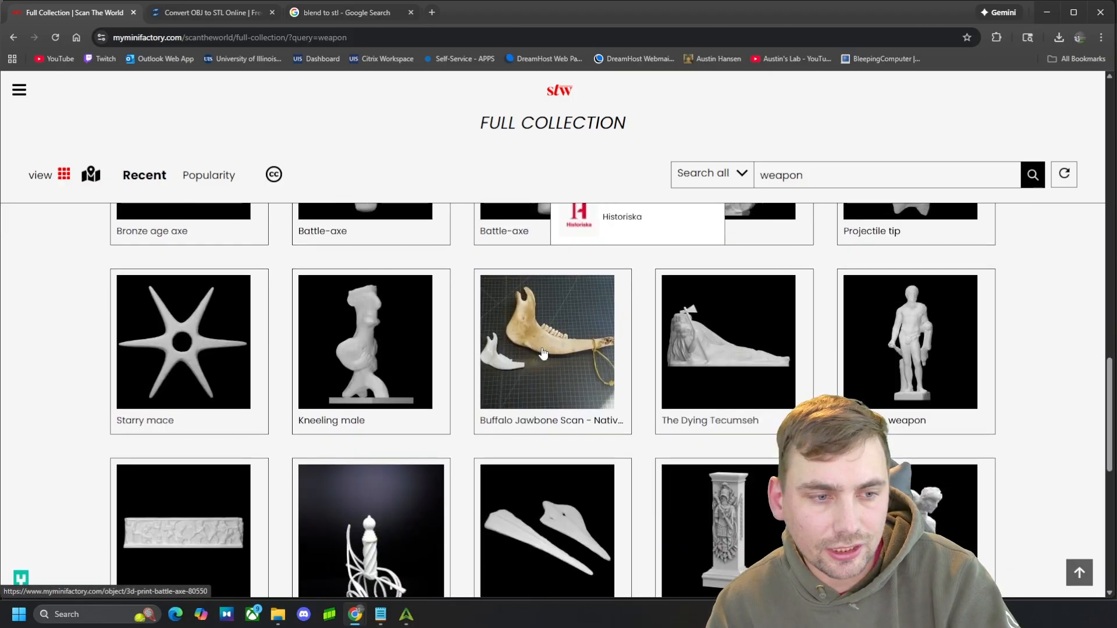
pyautogui.scroll(-3)
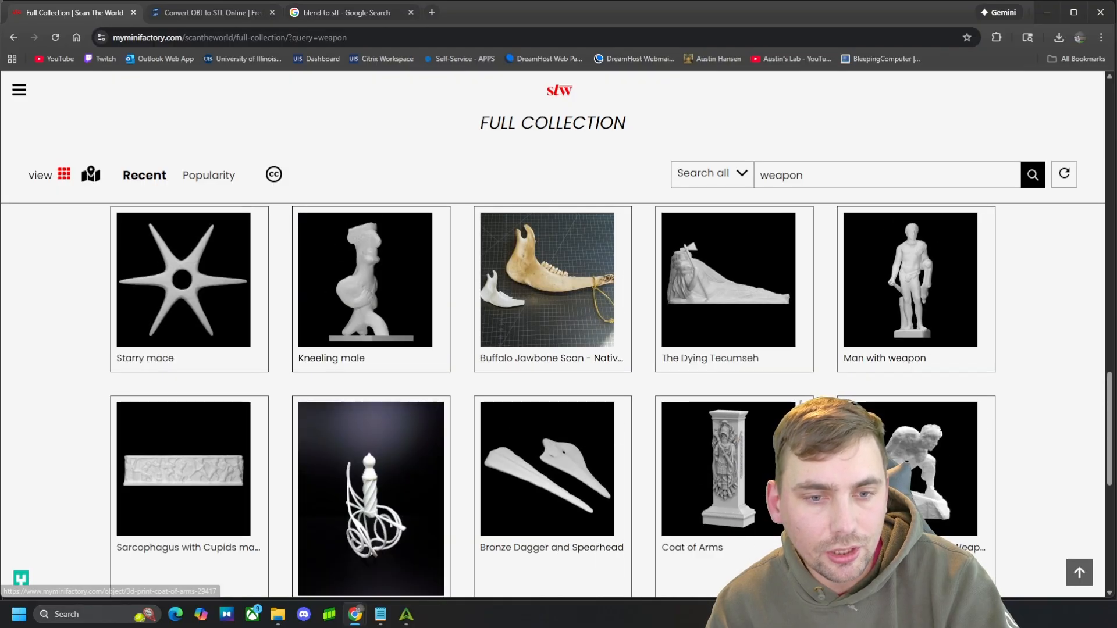
pyautogui.moveTo(570, 483)
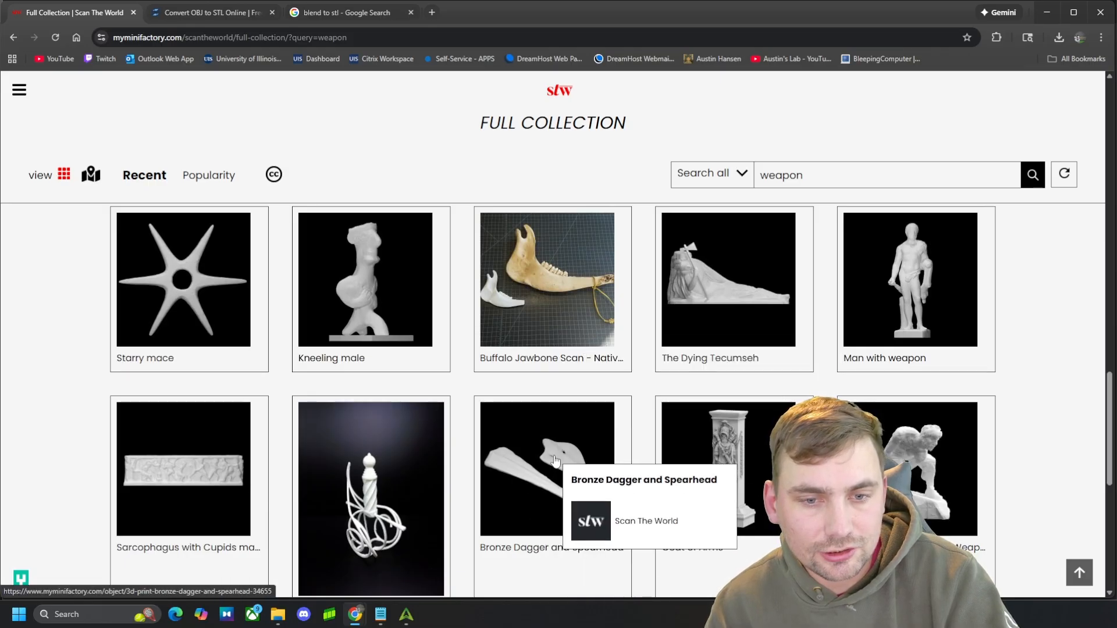
# Download the Bronze Dagger and Spearhead with Download Only, without joining the community
pyautogui.click(547, 468)
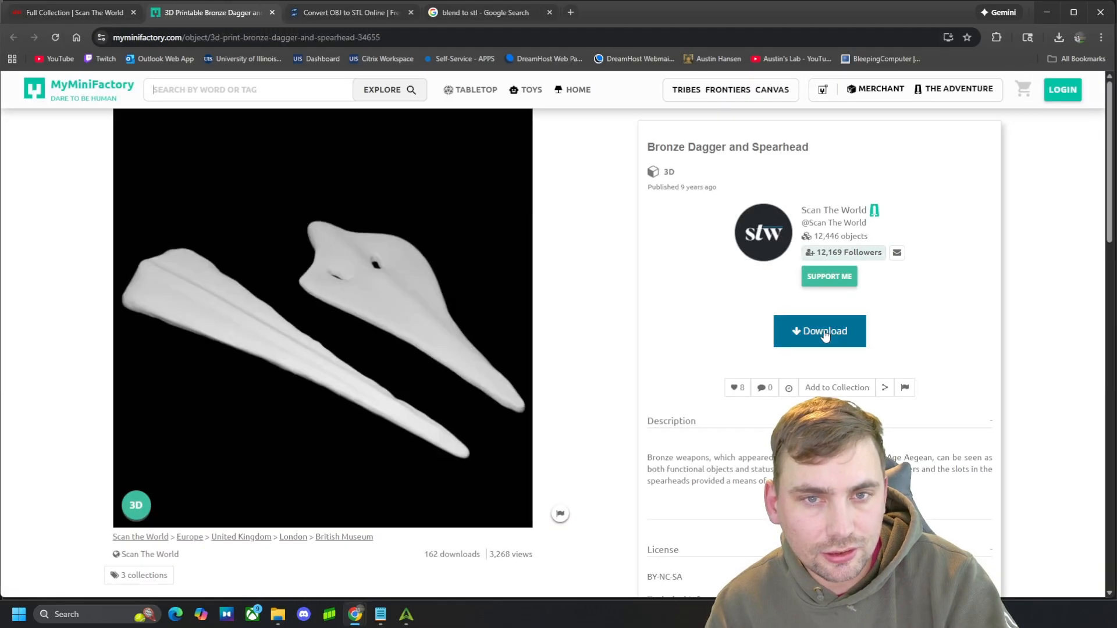
pyautogui.click(819, 332)
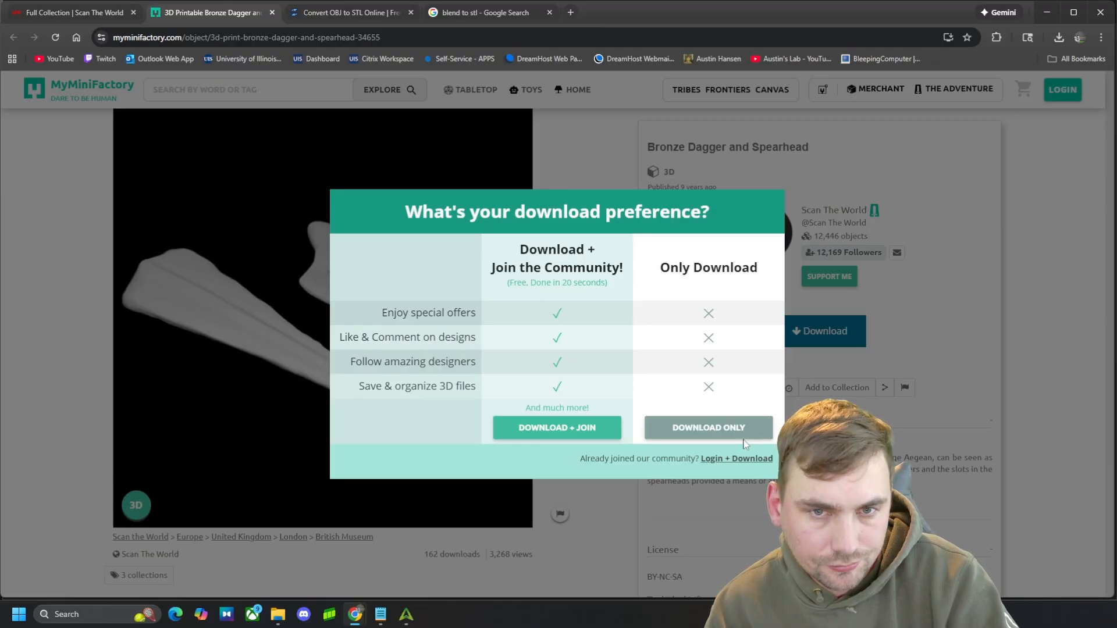
pyautogui.click(707, 426)
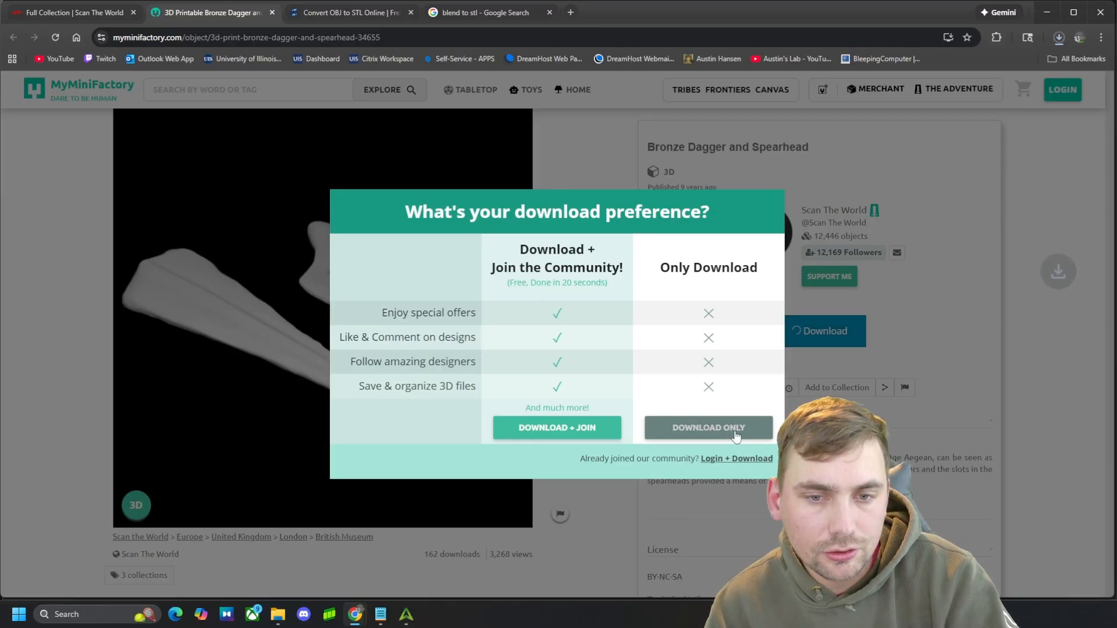
pyautogui.click(706, 427)
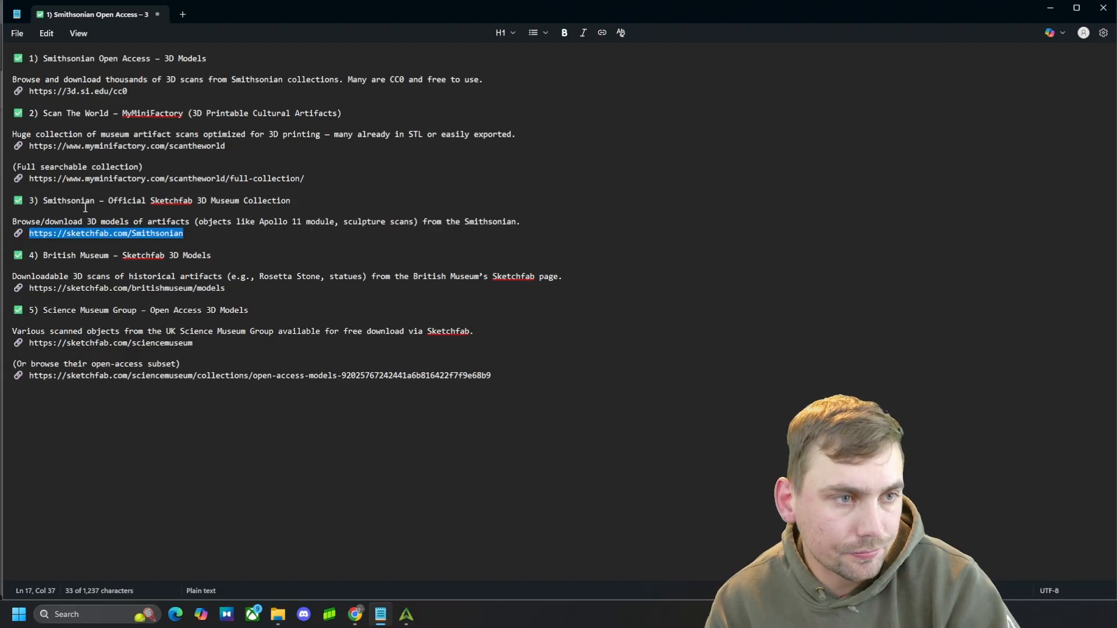
# Open the sketchfab.com/britishmuseum/models link from the Notepad source list
pyautogui.click(239, 287)
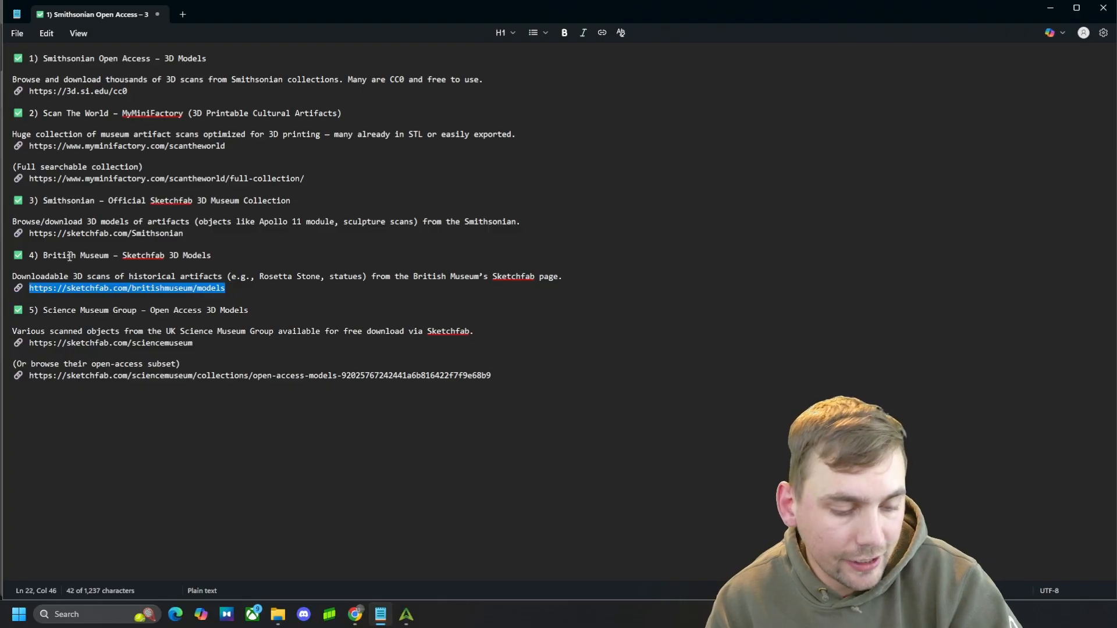
pyautogui.moveTo(354, 614)
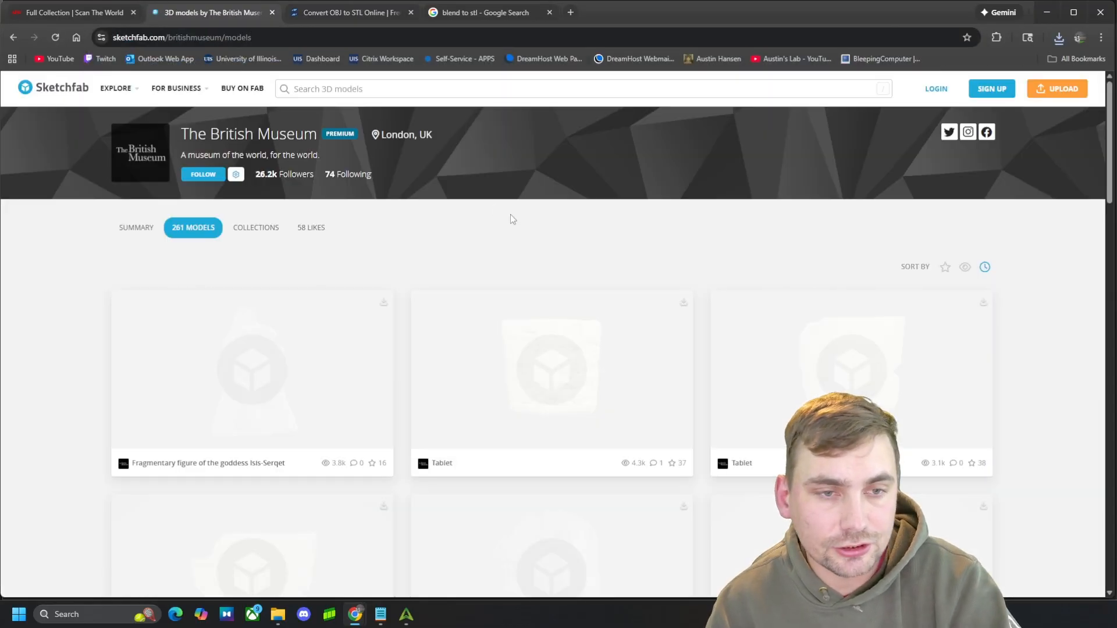
# View the British Museum's Alexander bust and show the viewer's navigation and texture settings
pyautogui.scroll(-3)
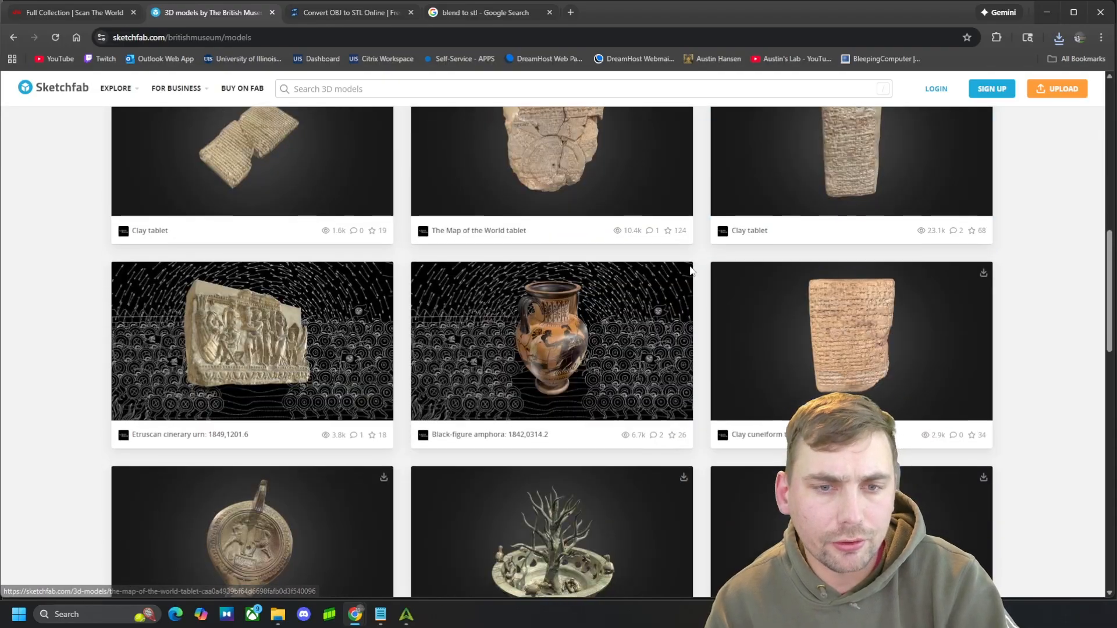
pyautogui.scroll(-3)
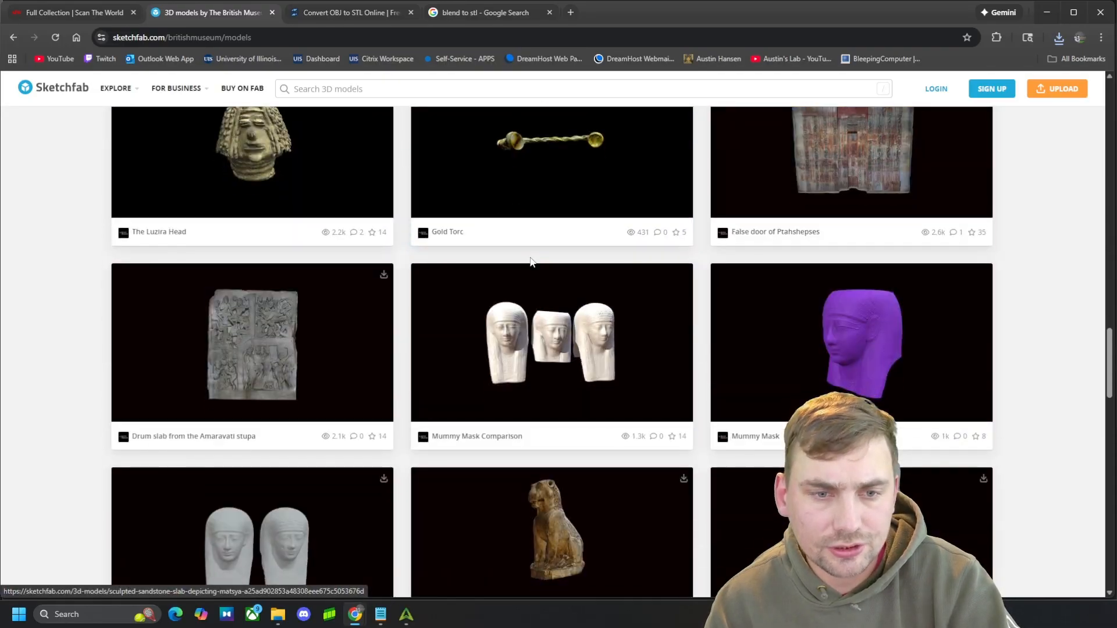
pyautogui.scroll(-3)
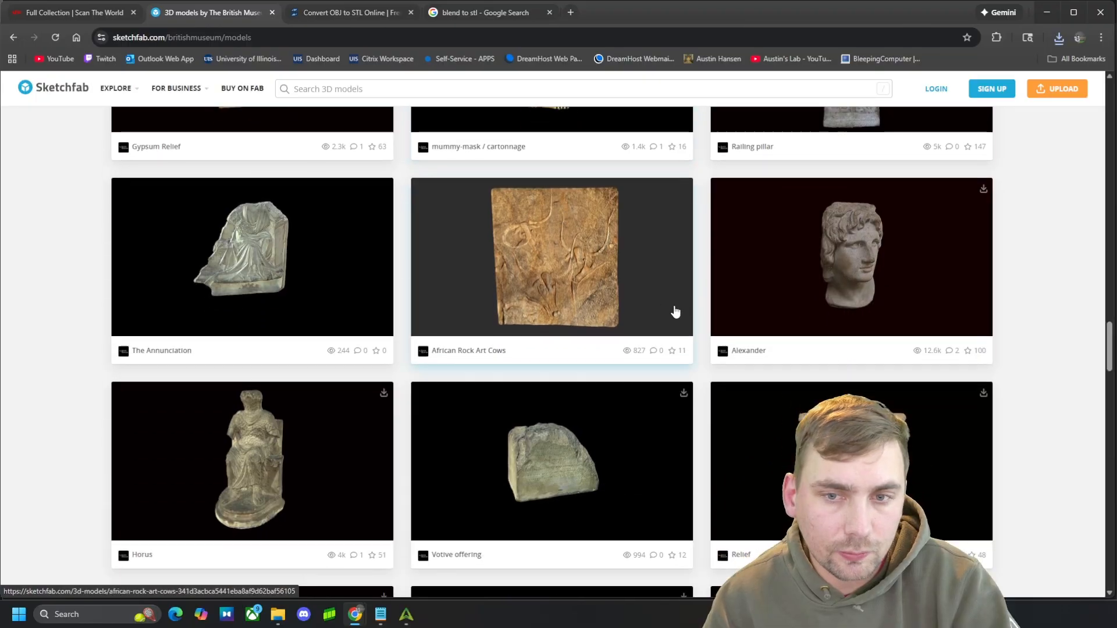
pyautogui.click(849, 258)
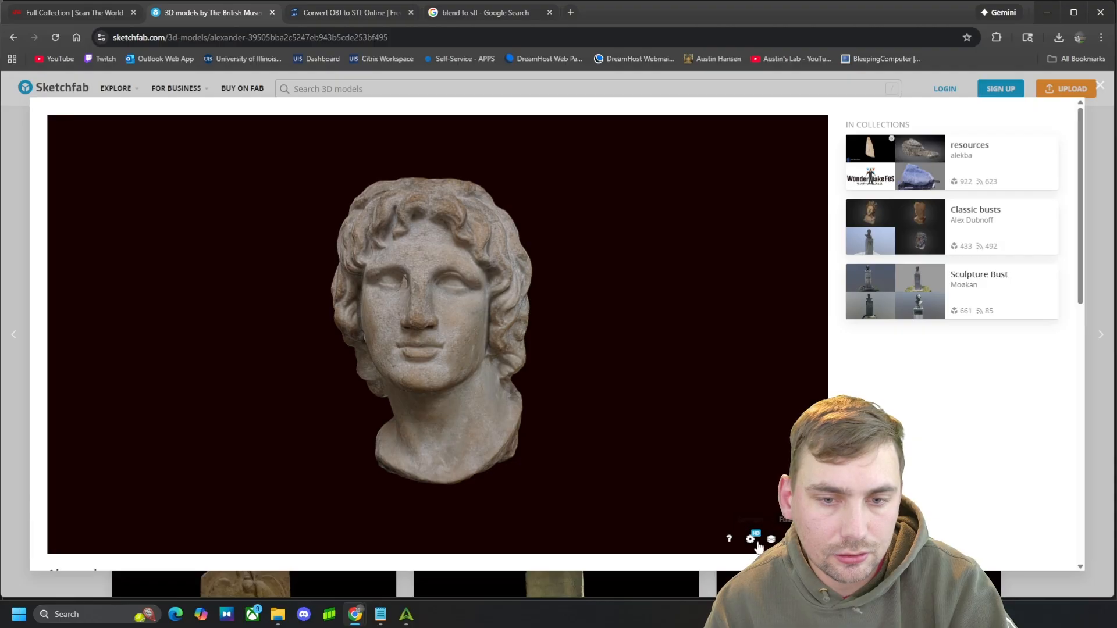
pyautogui.click(748, 539)
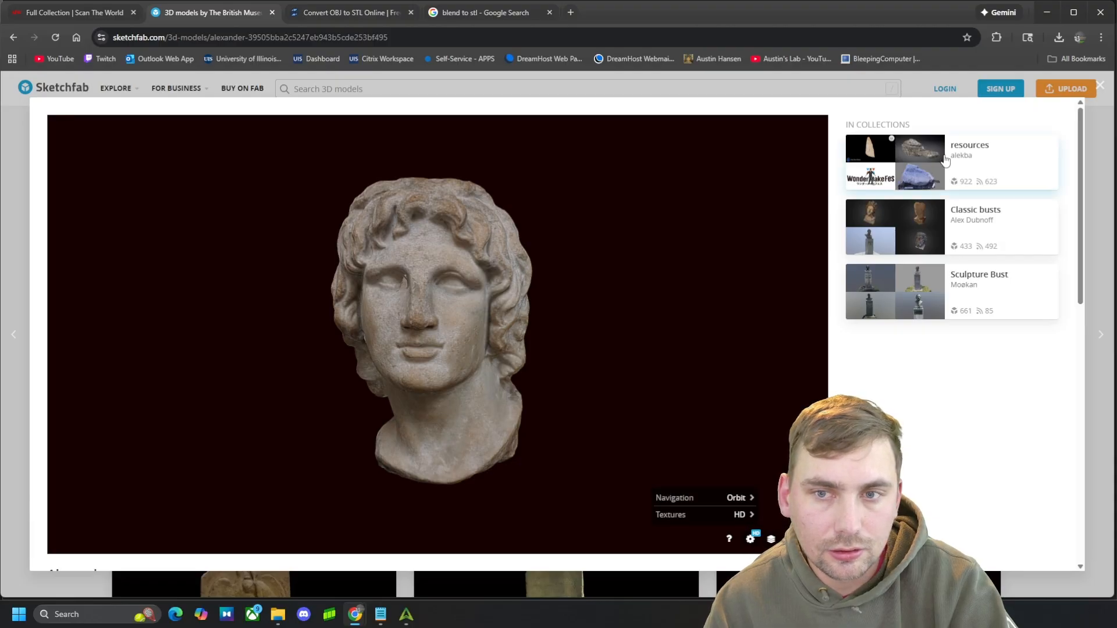
pyautogui.moveTo(922, 226)
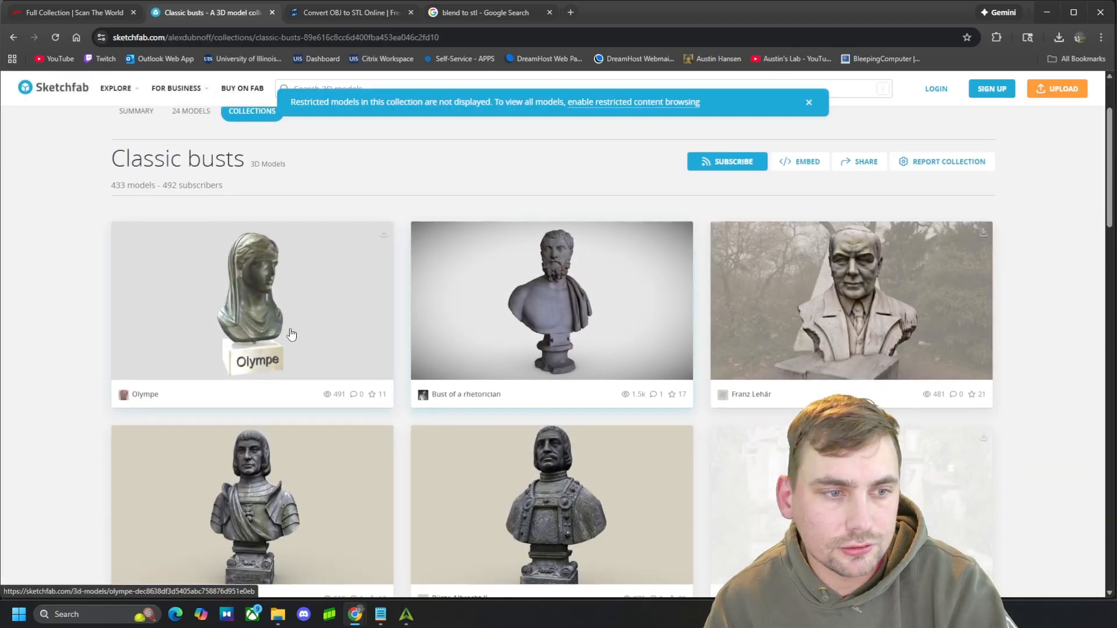
# View the Franz Lehár bust from the Classic busts collection and return to the museum-sources notes
pyautogui.scroll(-3)
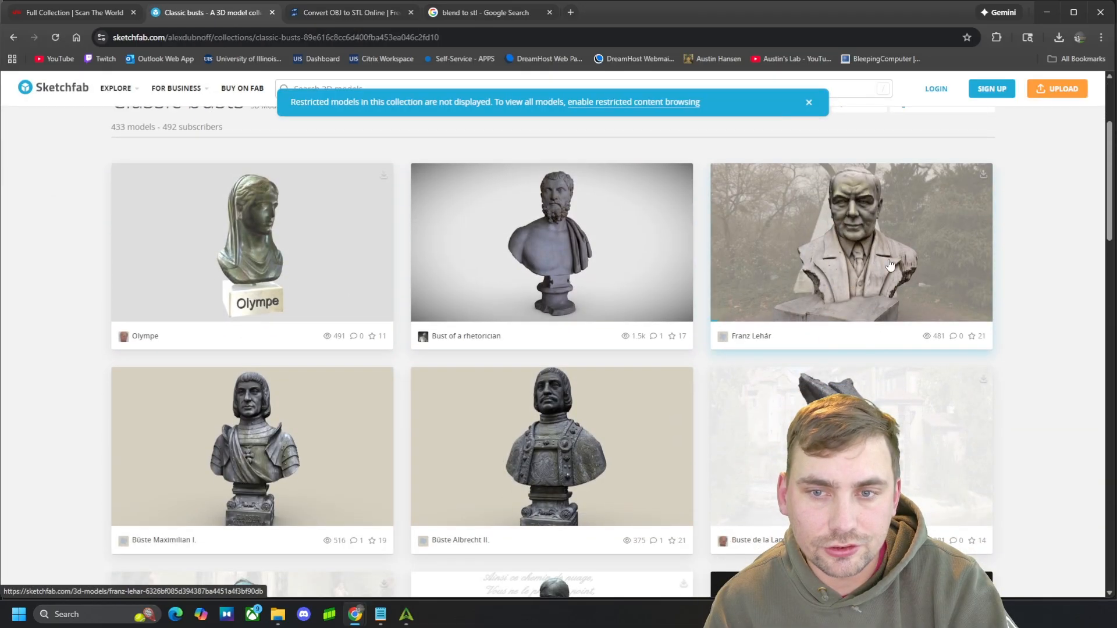
pyautogui.click(849, 242)
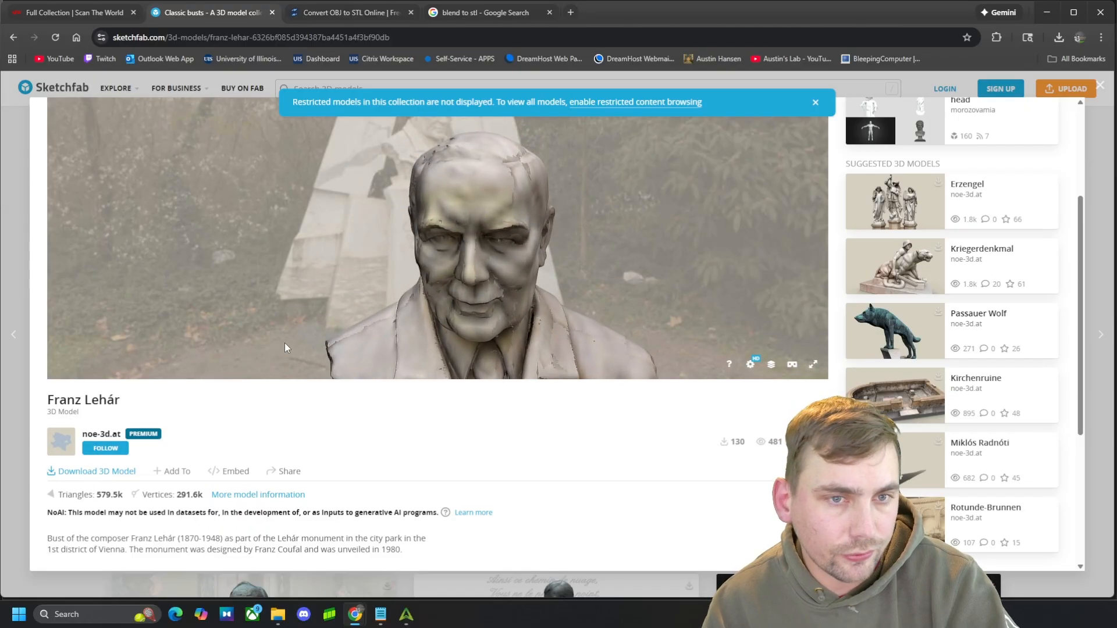
pyautogui.click(97, 471)
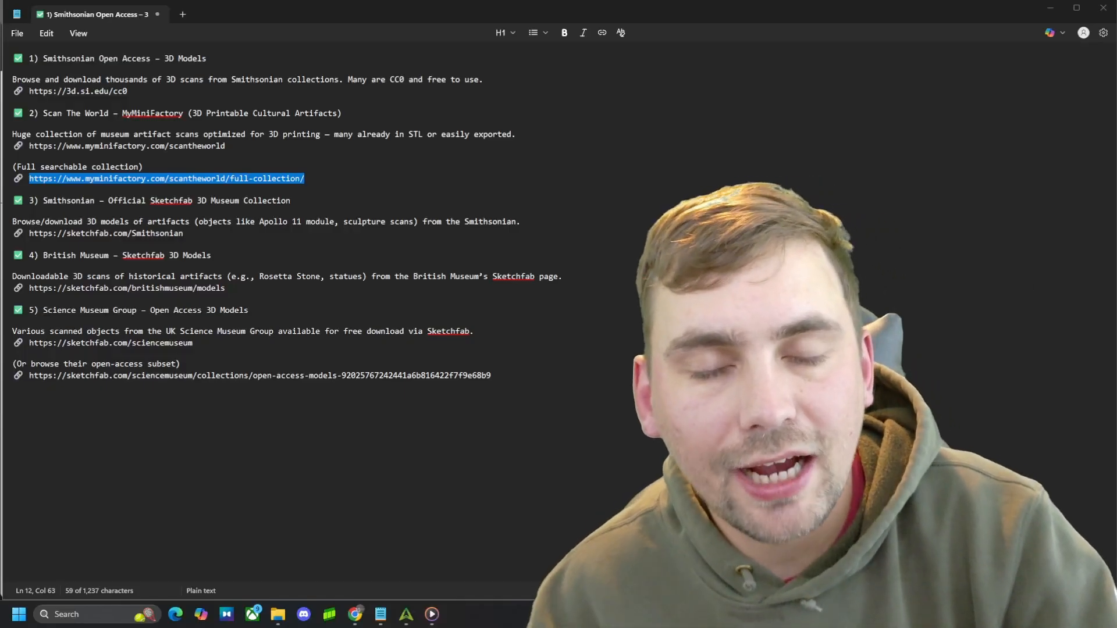
# Launch the Science Museum and Scan The World full-collection links from the Notepad source list
pyautogui.click(539, 394)
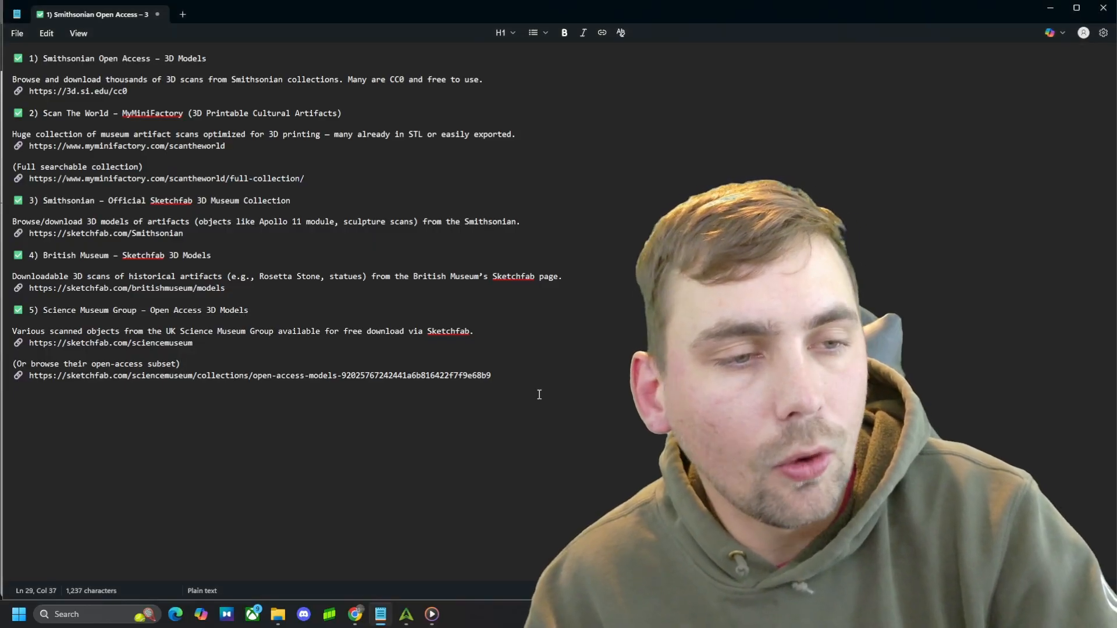
pyautogui.moveTo(15, 299); pyautogui.dragTo(490, 375)
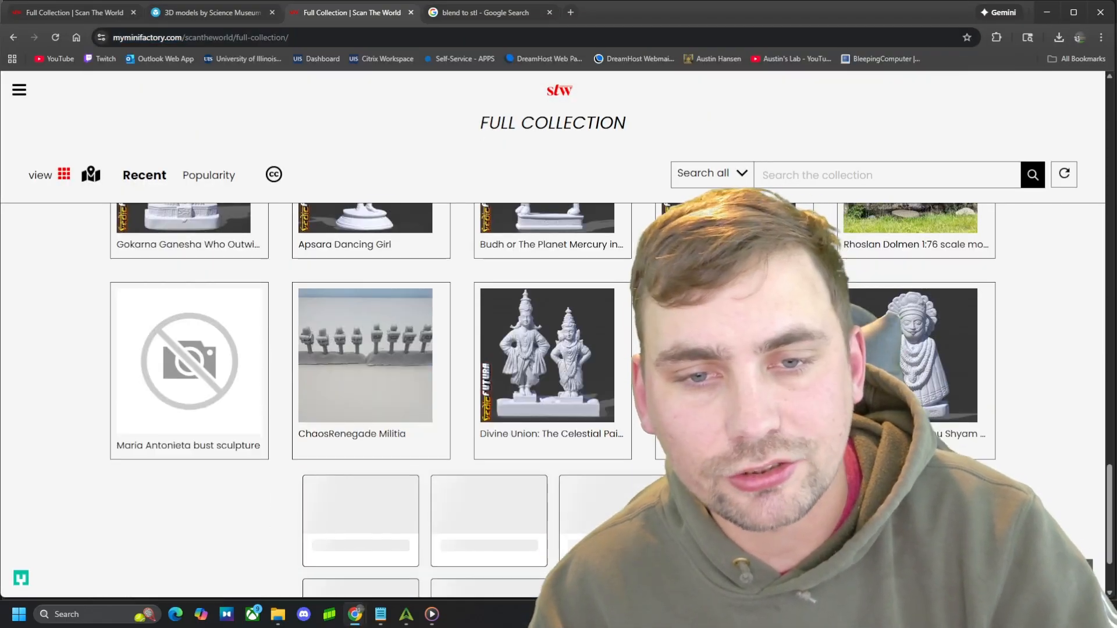
pyautogui.scroll(-3)
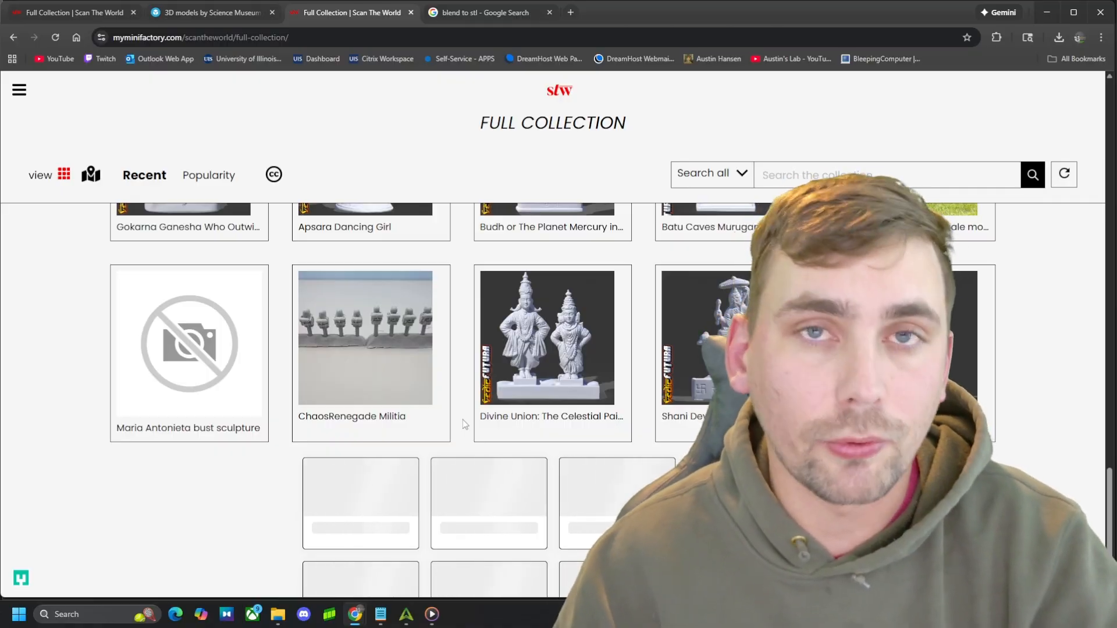
pyautogui.scroll(3)
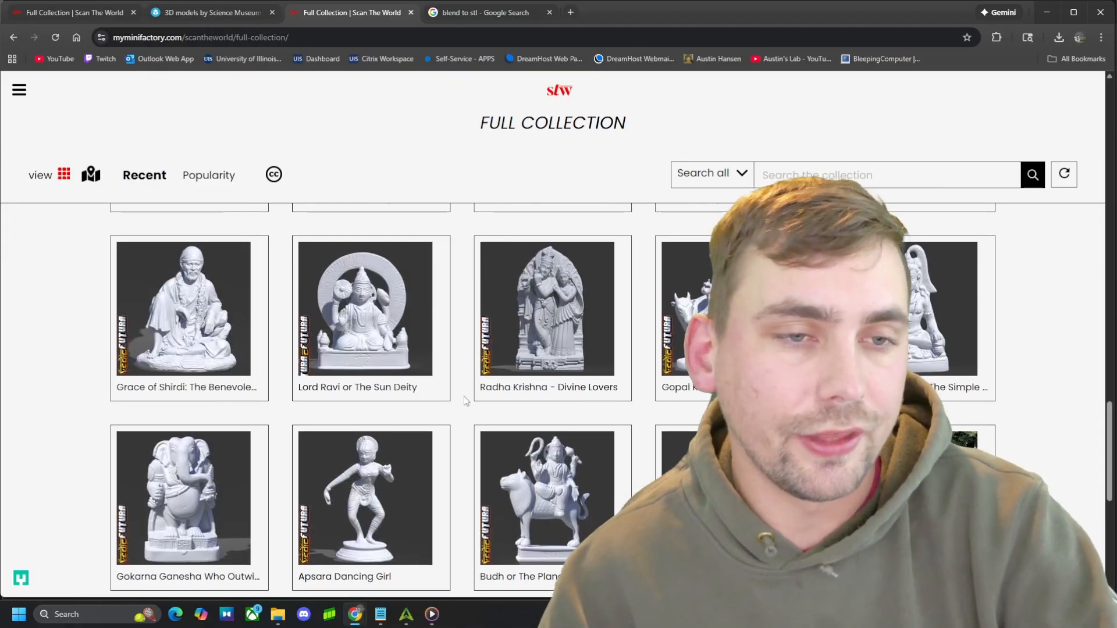